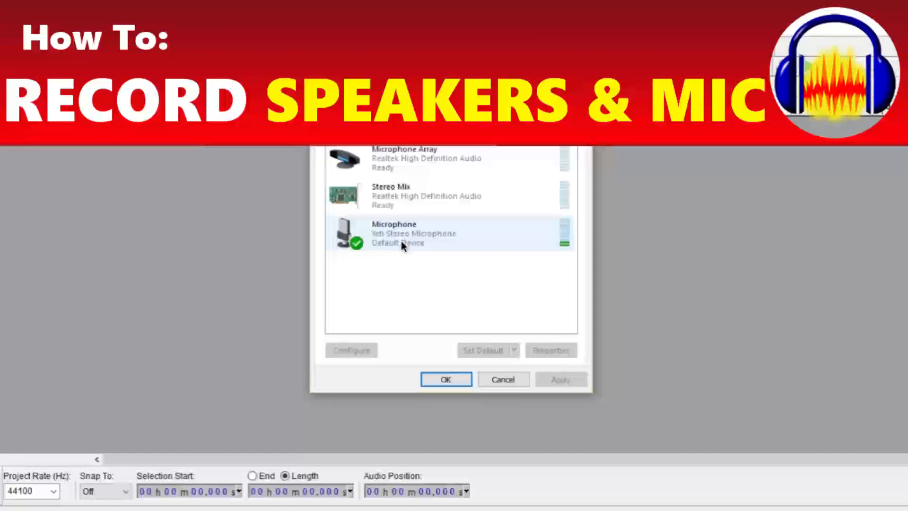
# - Open Windows recording devices, listing Microphone Array, Stereo Mix and the Yeti microphone
pyautogui.click(445, 379)
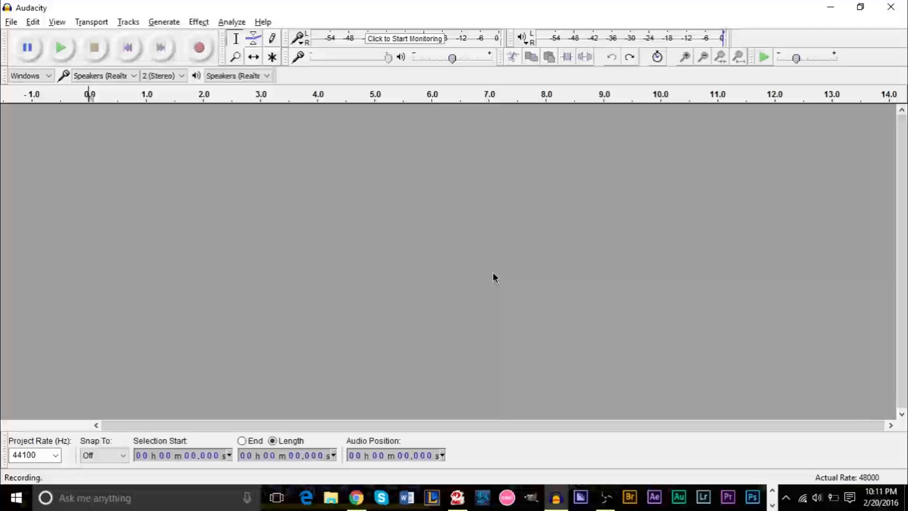
pyautogui.moveTo(471, 139)
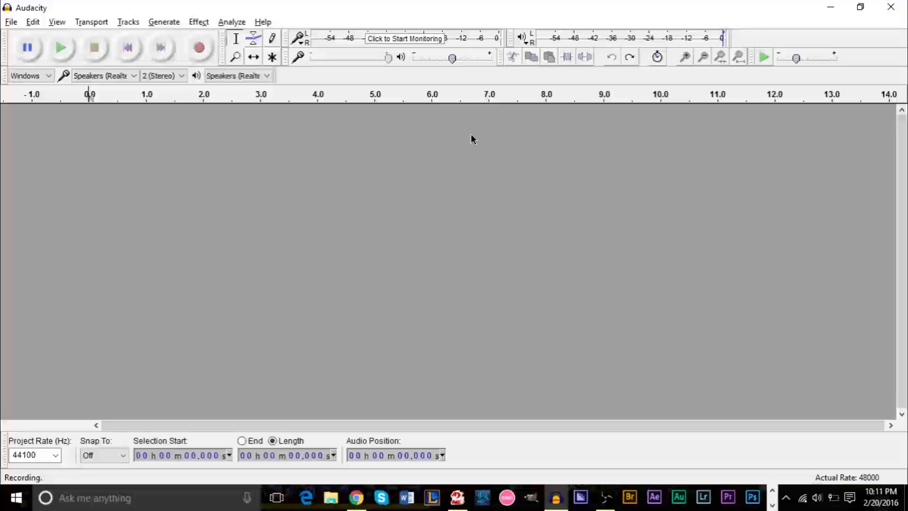
pyautogui.moveTo(460, 136)
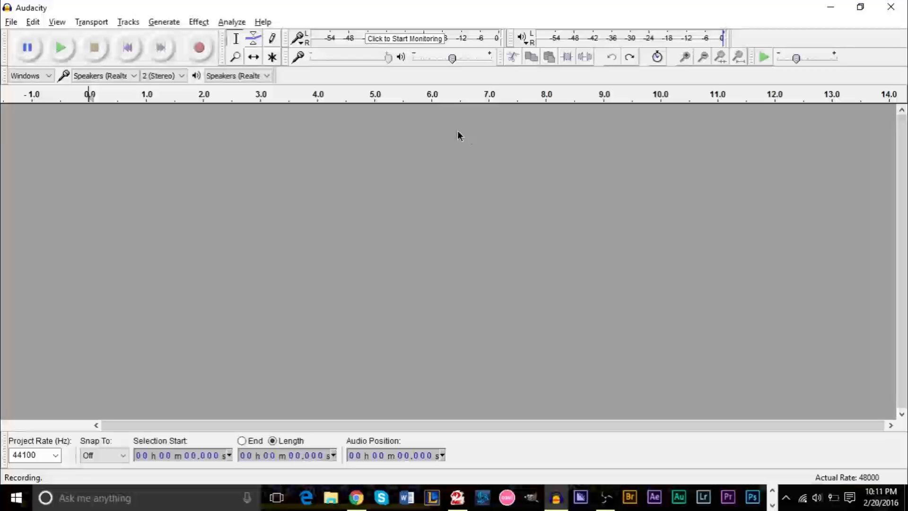
pyautogui.moveTo(497, 131)
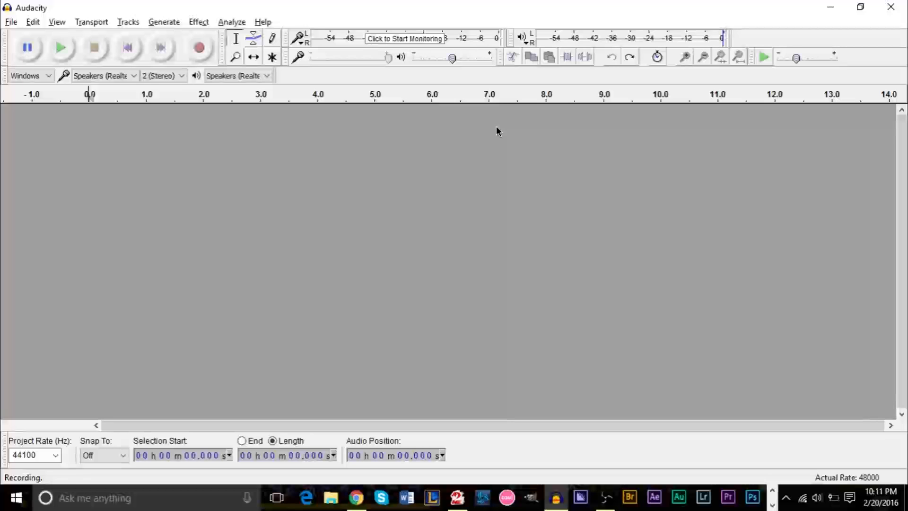
pyautogui.moveTo(705, 373)
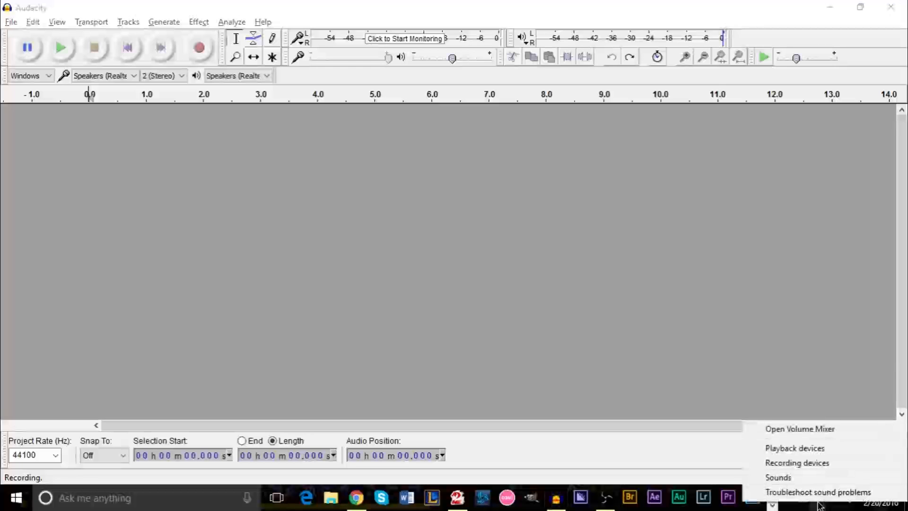
pyautogui.click(797, 463)
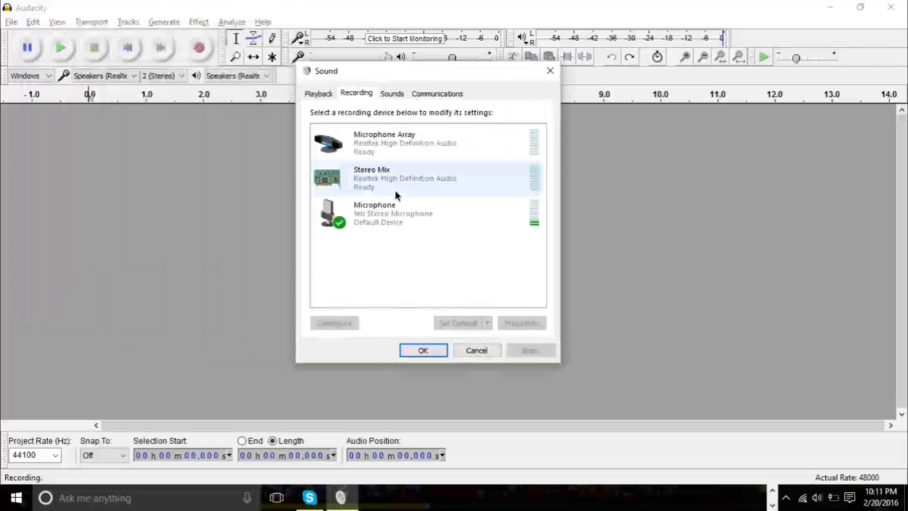
pyautogui.click(399, 213)
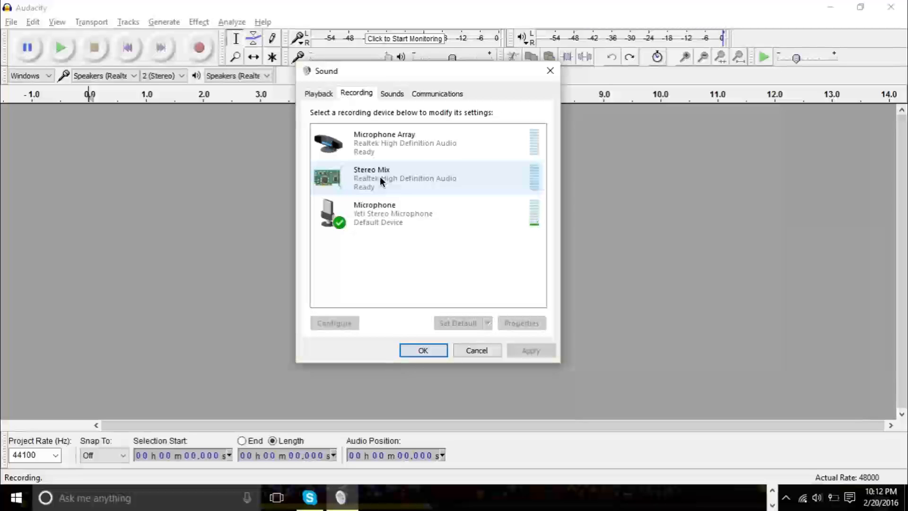
pyautogui.click(385, 212)
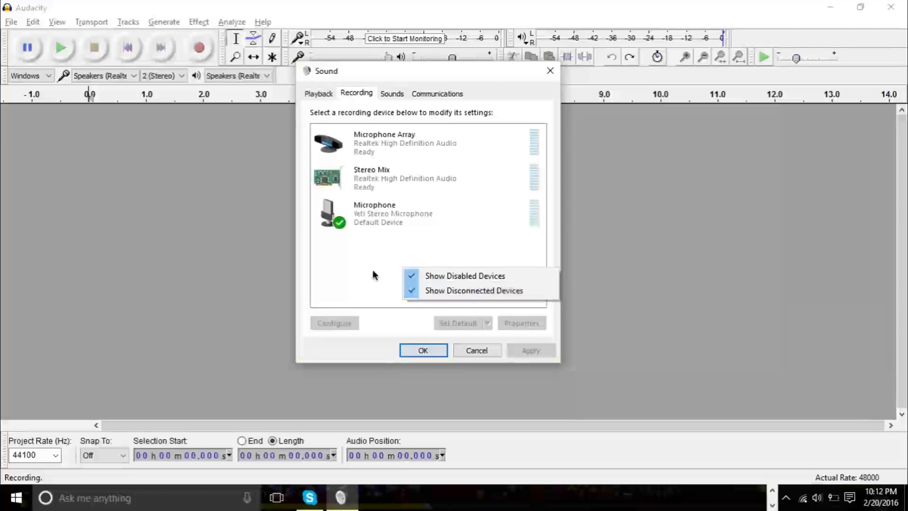
pyautogui.click(356, 97)
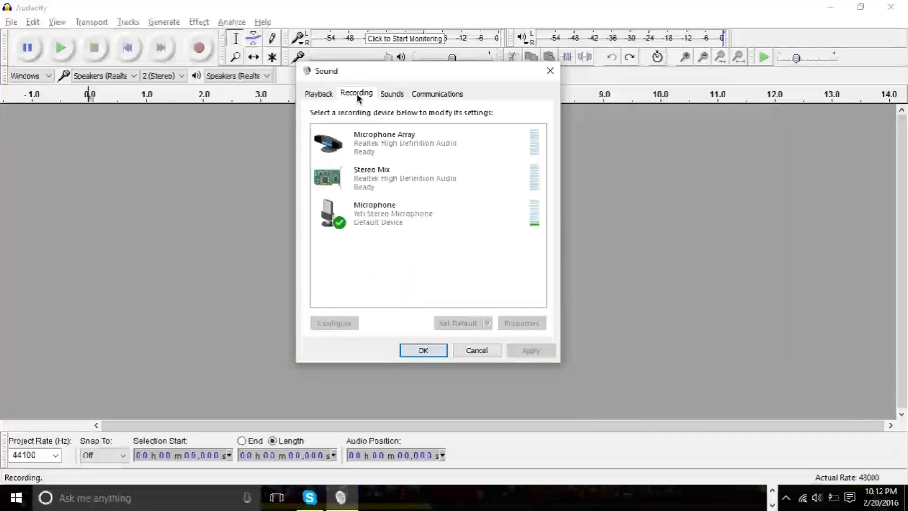
pyautogui.click(394, 213)
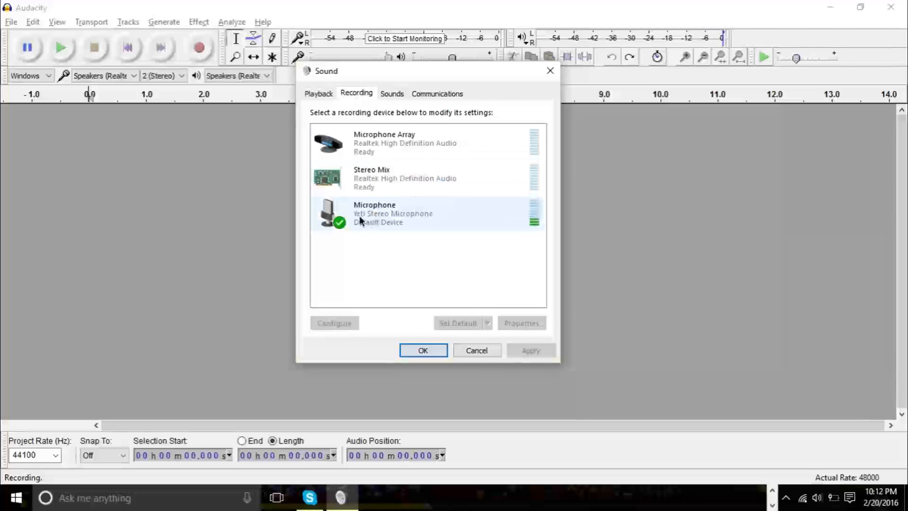
pyautogui.moveTo(376, 222)
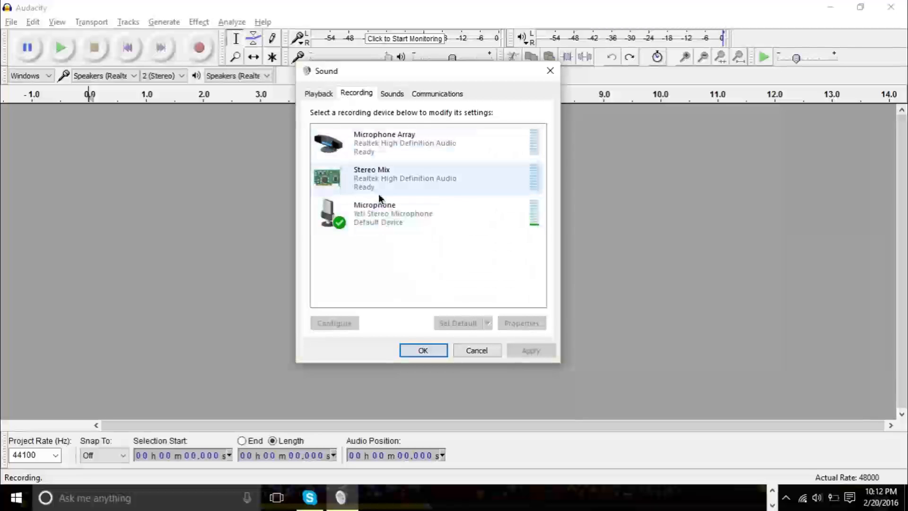
pyautogui.click(427, 142)
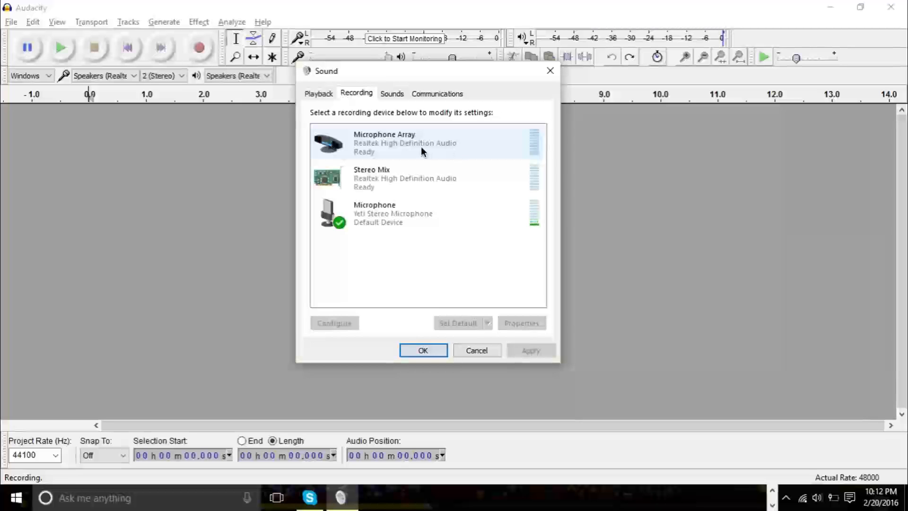
pyautogui.click(399, 213)
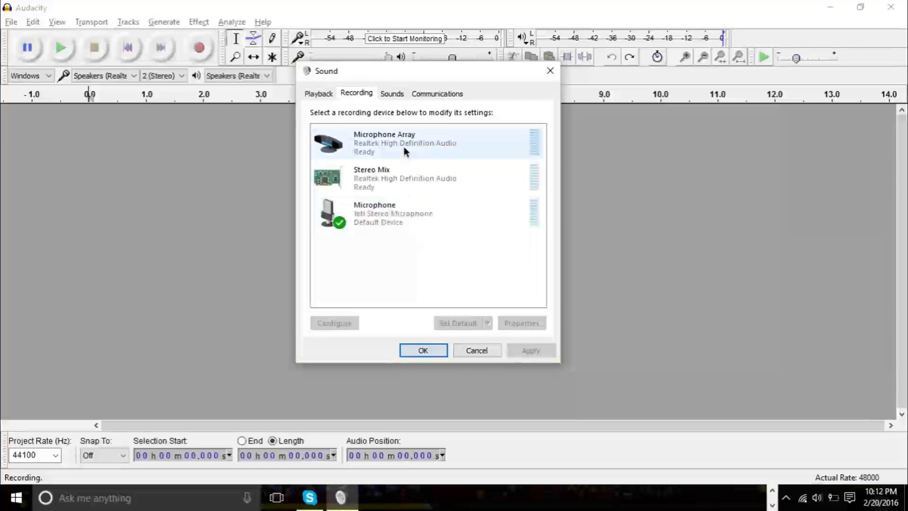
# - Open the Microphone device's Properties at its Listen options
pyautogui.rightClick(406, 142)
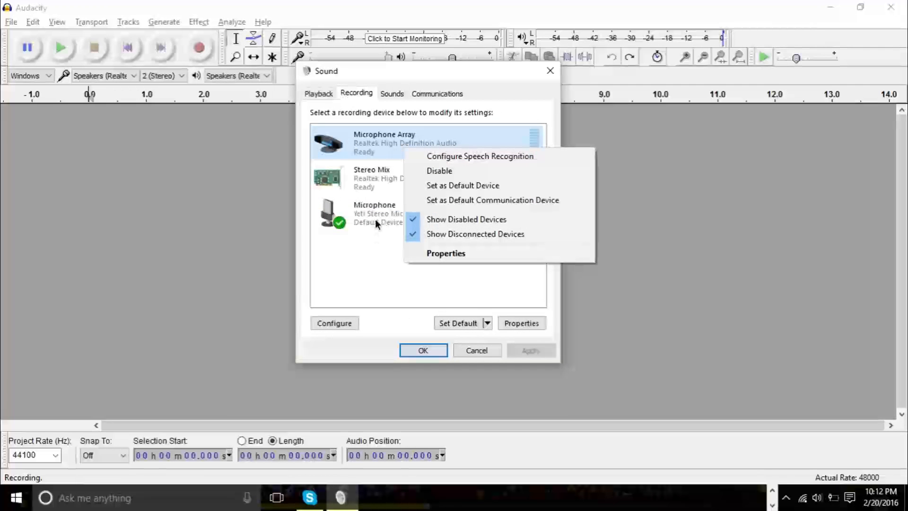
pyautogui.rightClick(375, 213)
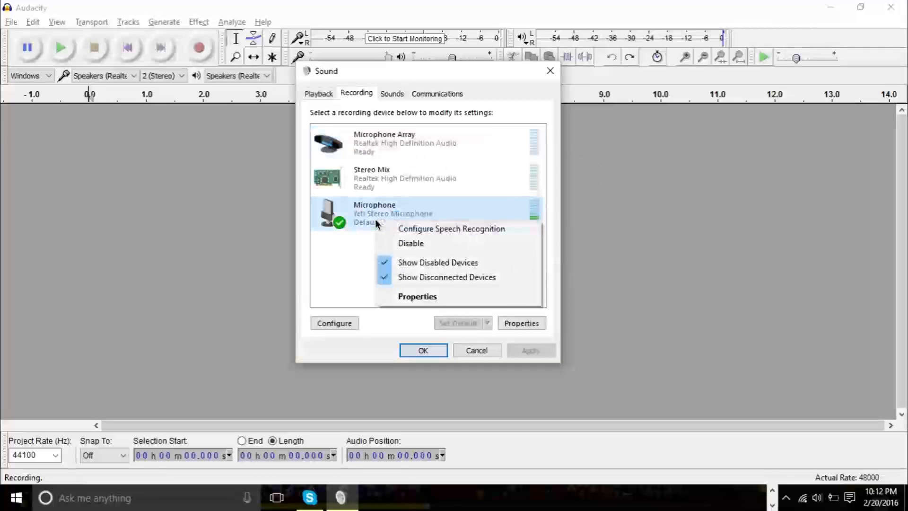
pyautogui.moveTo(418, 297)
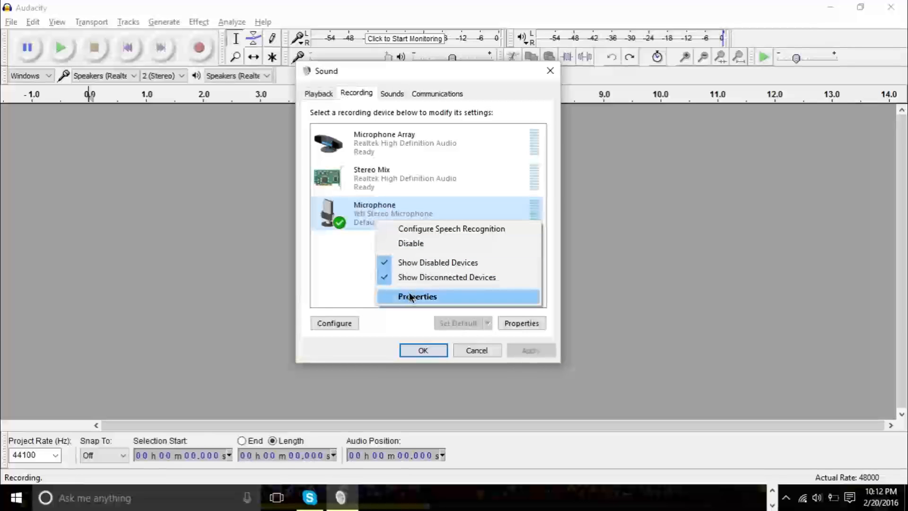
pyautogui.click(417, 296)
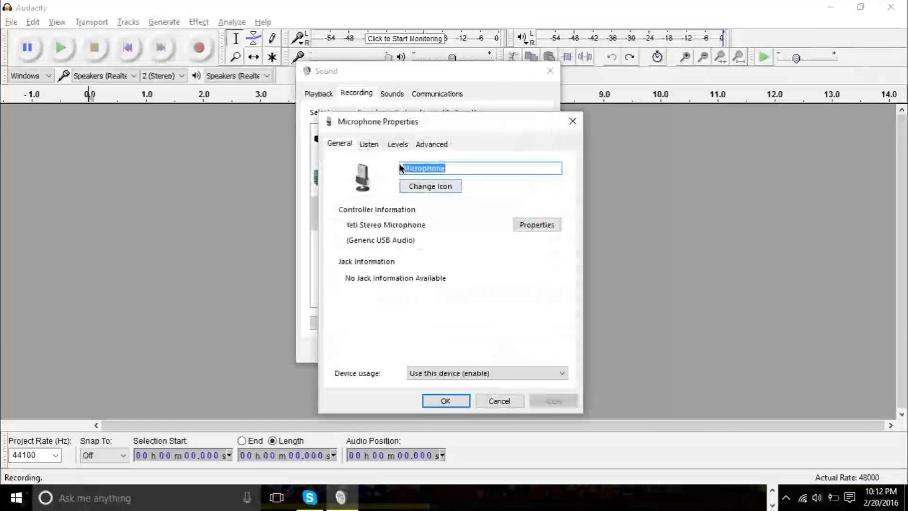
pyautogui.click(369, 144)
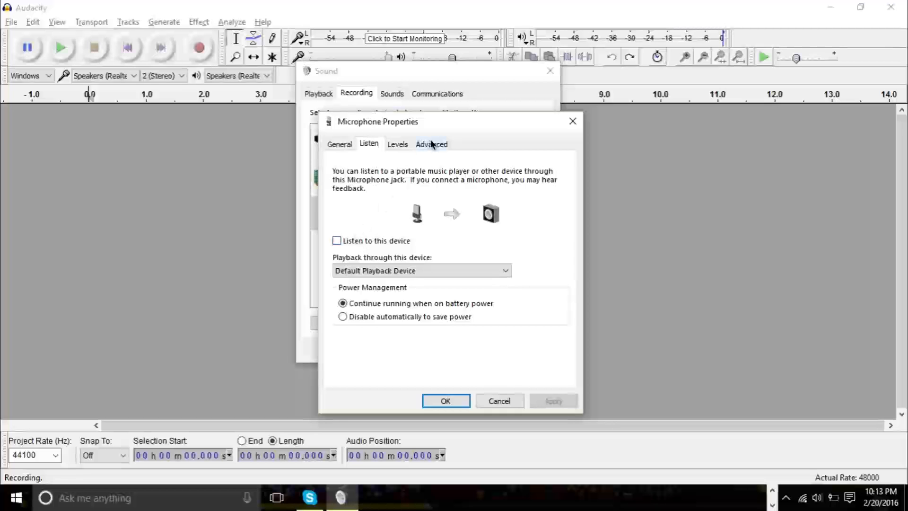
# - View the microphone's Advanced default format: 2 channel, 16 bit, 44100 Hz
pyautogui.click(431, 144)
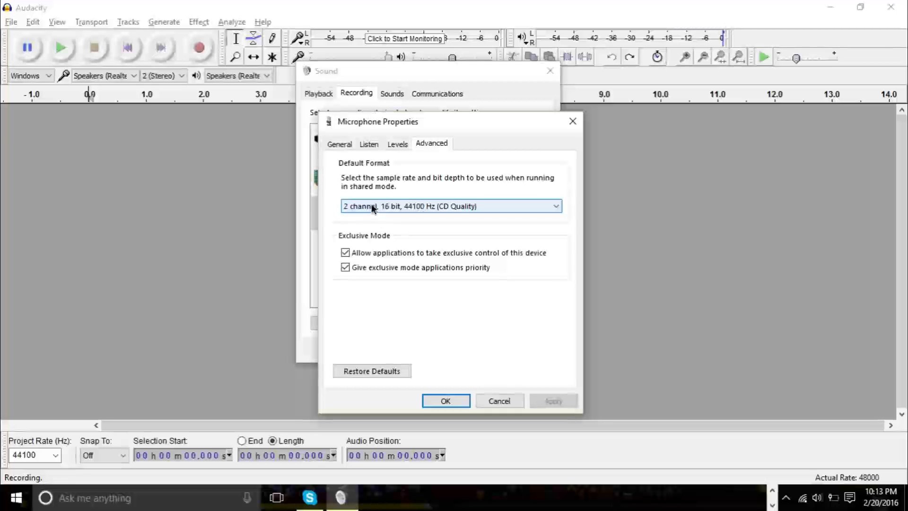
pyautogui.moveTo(429, 213)
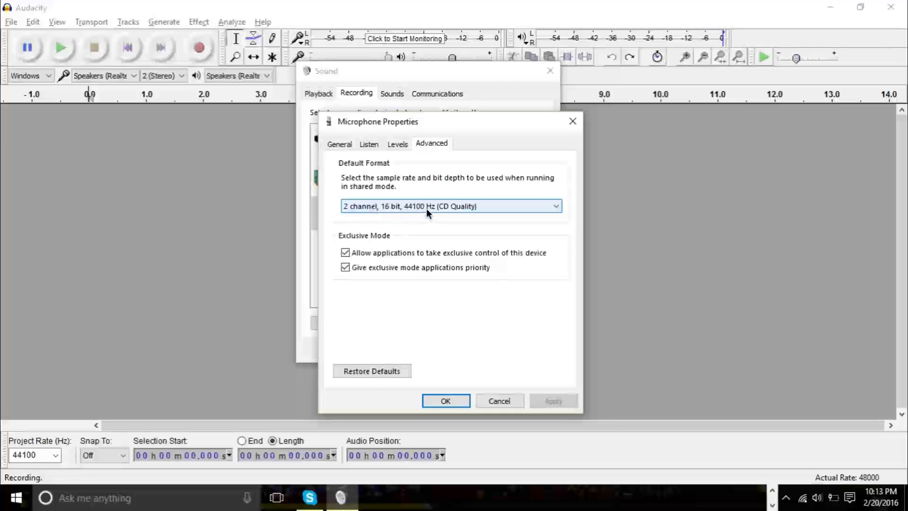
pyautogui.moveTo(410, 214)
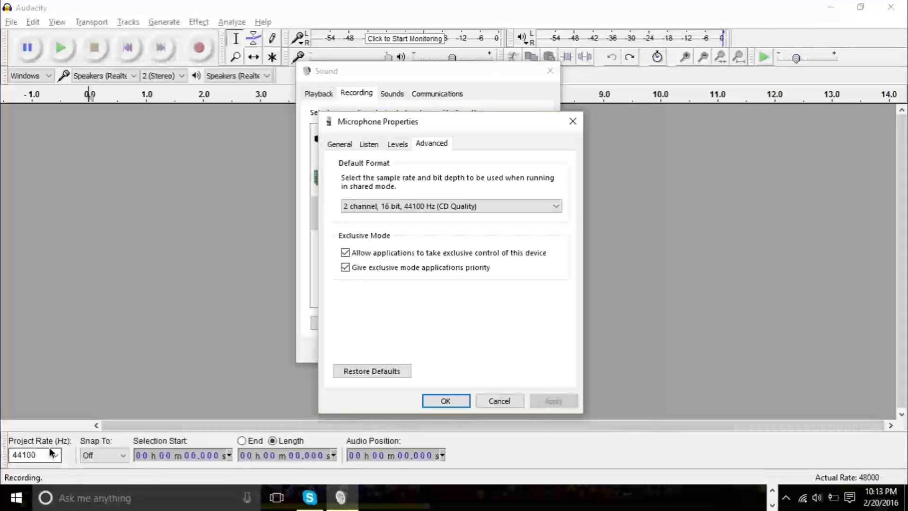
pyautogui.click(450, 206)
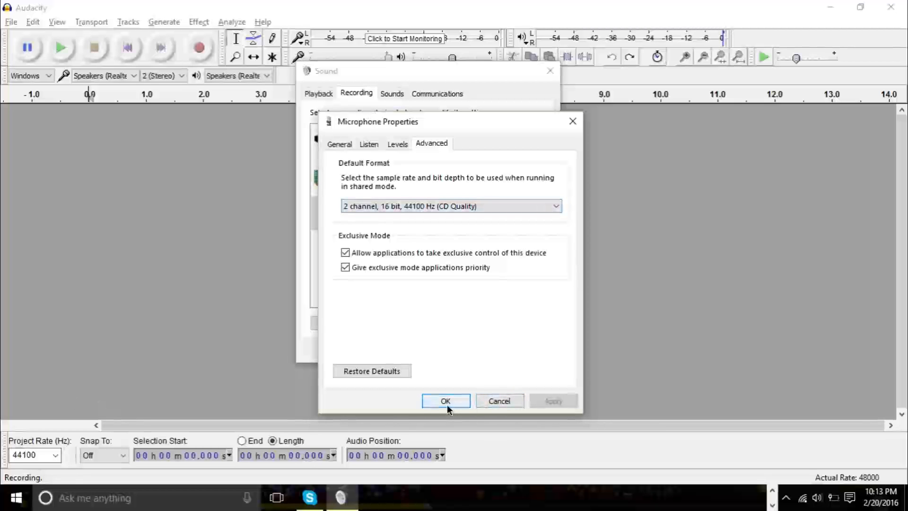
# - Confirm the microphone properties, glance at Stereo Mix options, and close the Sound window
pyautogui.click(446, 401)
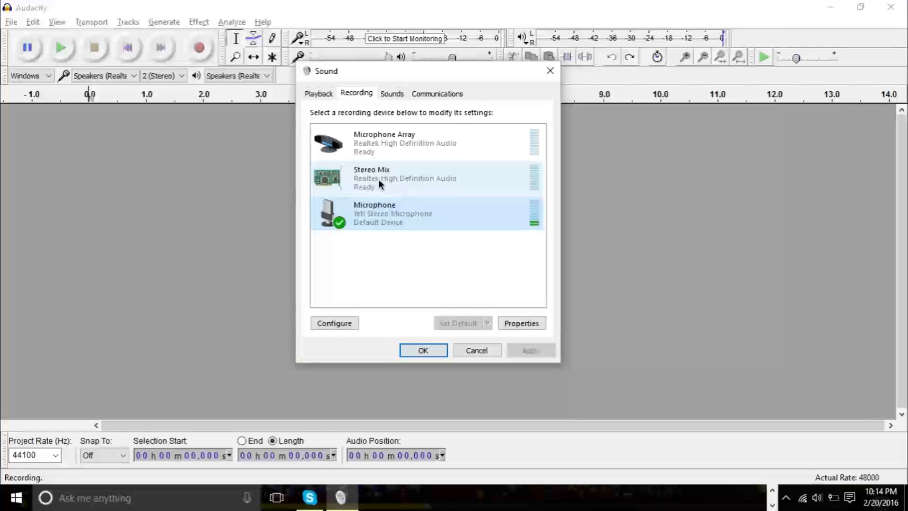
pyautogui.rightClick(379, 178)
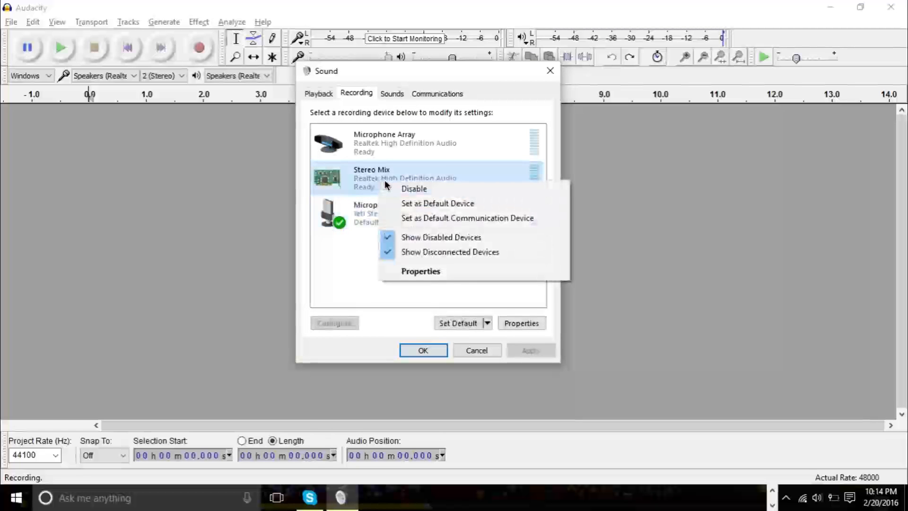
pyautogui.moveTo(353, 272)
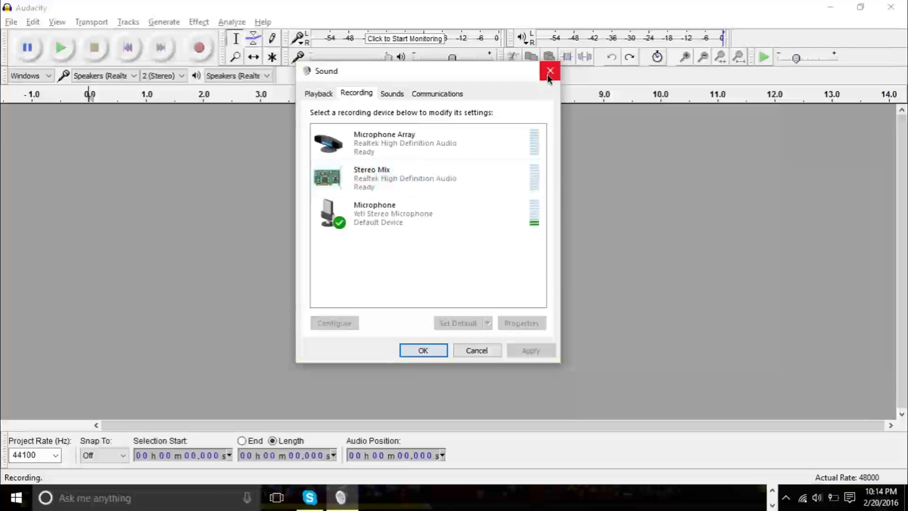
pyautogui.click(549, 70)
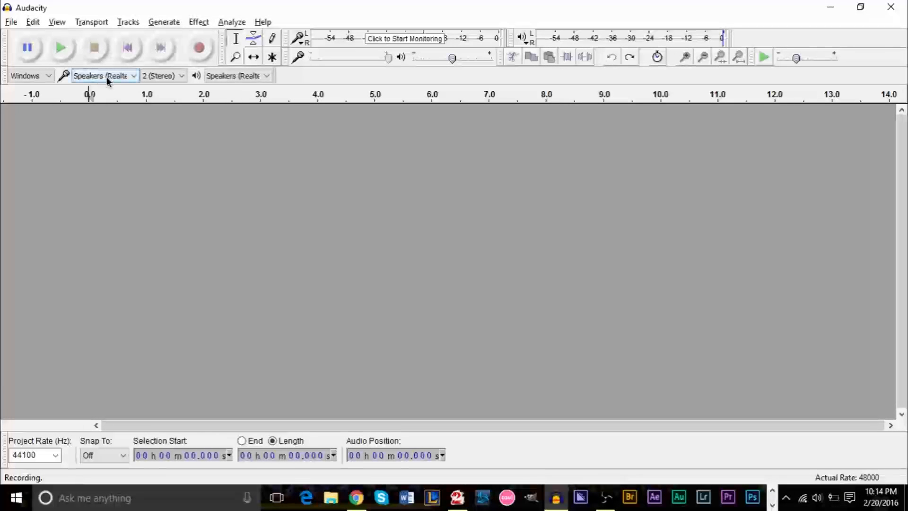
pyautogui.moveTo(101, 76)
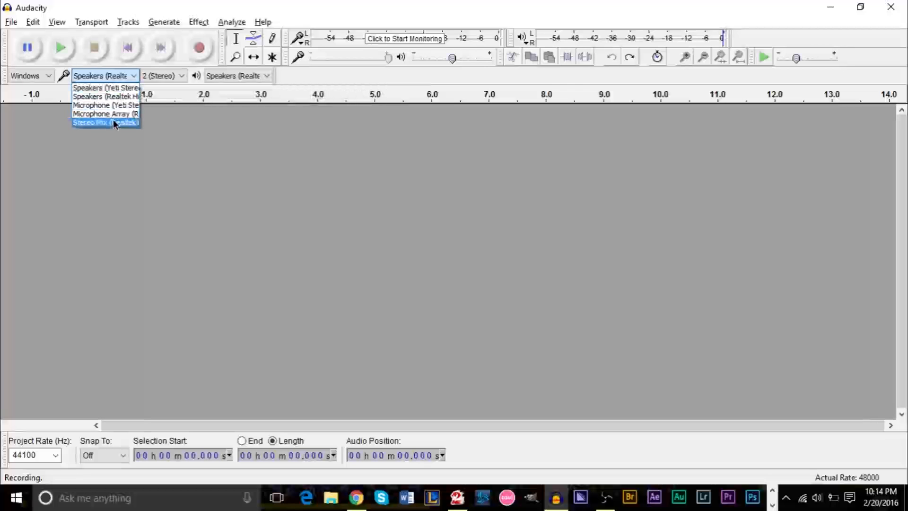
# - Select Stereo Mix (Realtek) as Audacity's recording device under WASAPI
pyautogui.click(105, 122)
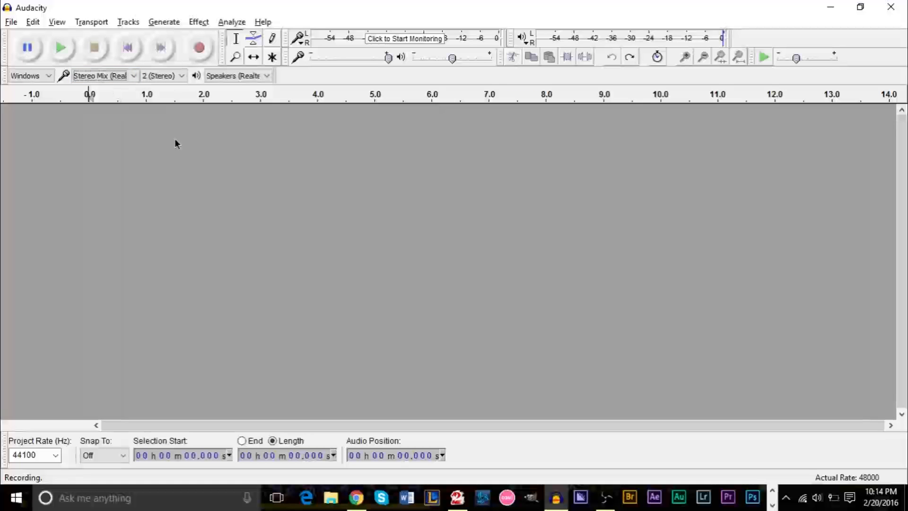
pyautogui.moveTo(243, 90)
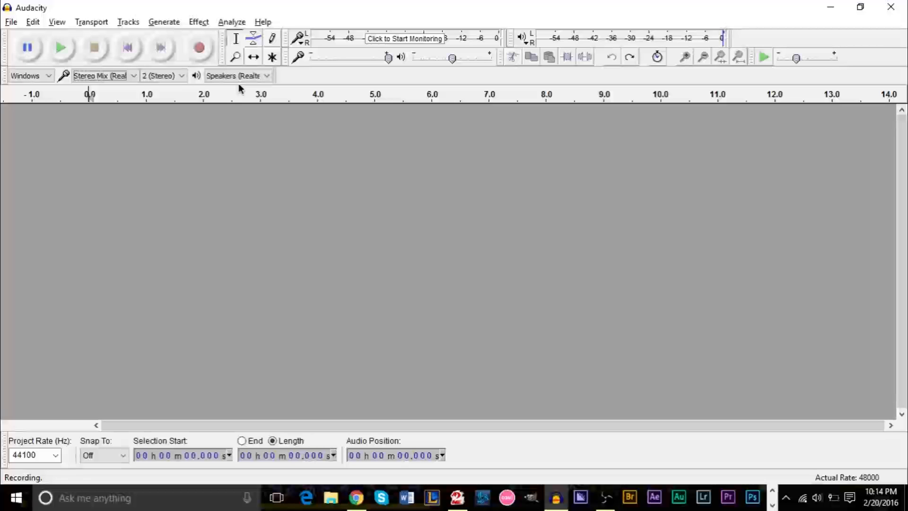
pyautogui.moveTo(241, 90)
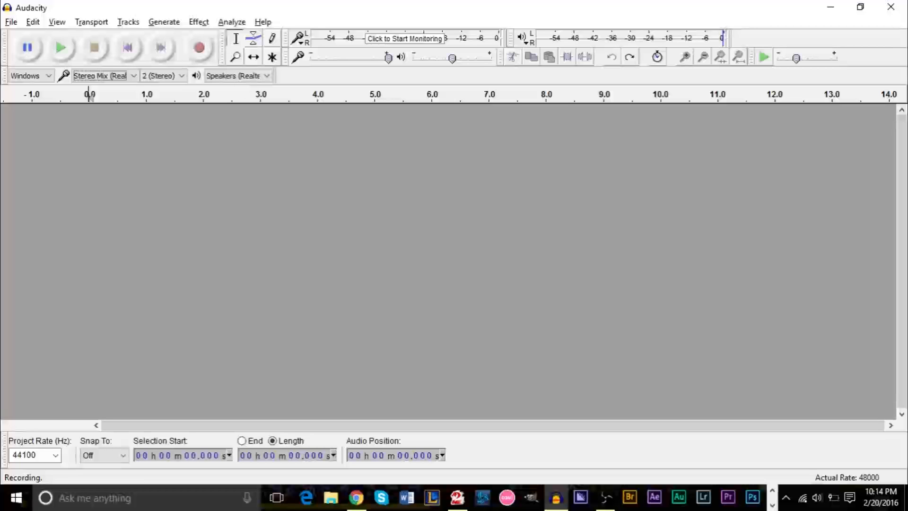
pyautogui.moveTo(200, 49)
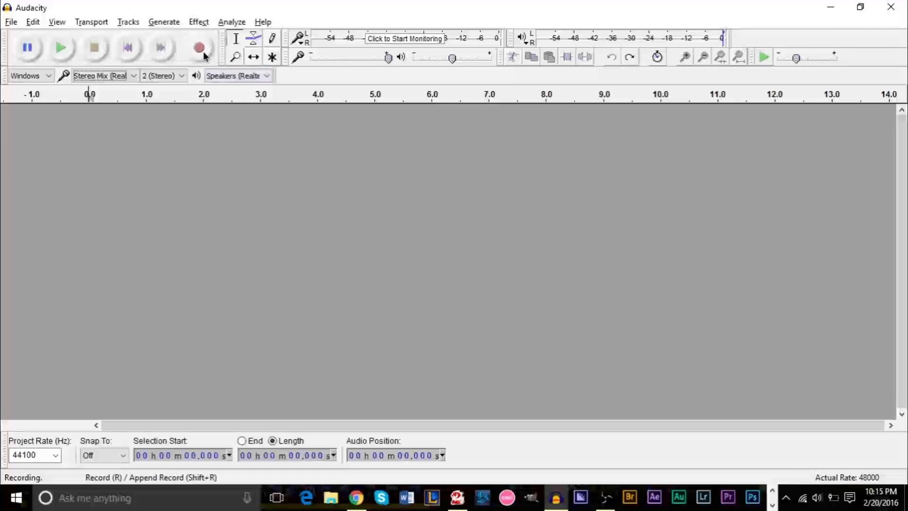
pyautogui.moveTo(199, 47)
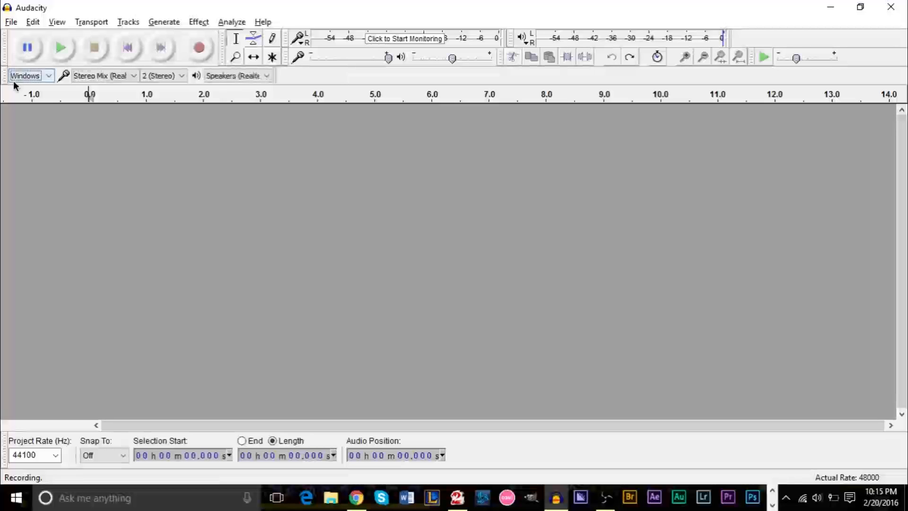
pyautogui.moveTo(30, 76)
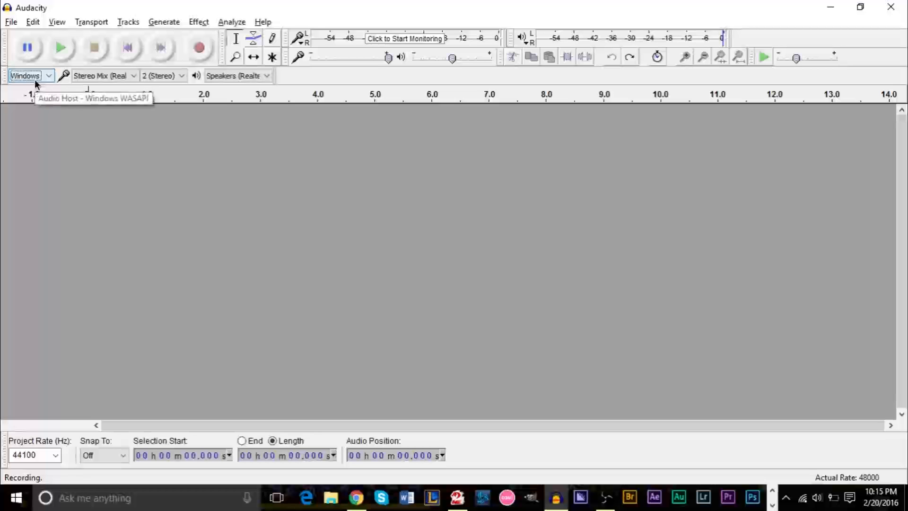
# - Try the Realtek speakers loopback as the recording input under WASAPI
pyautogui.click(29, 75)
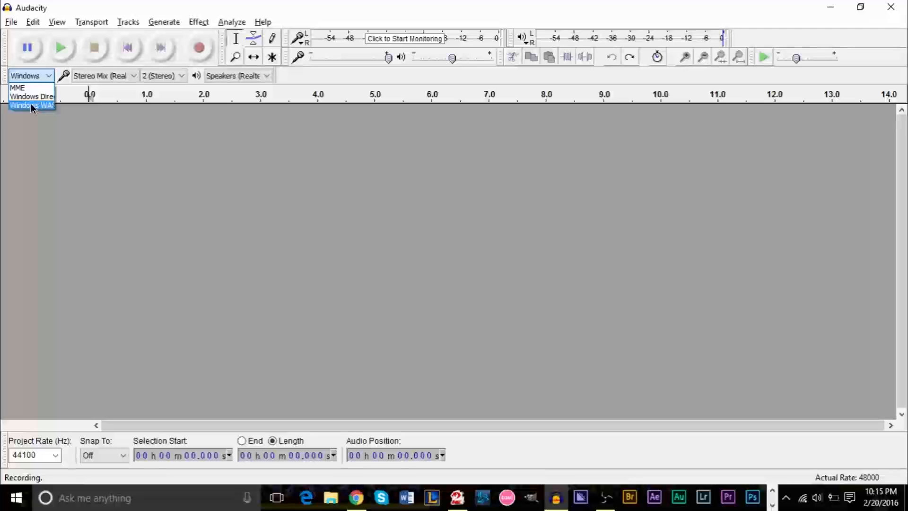
pyautogui.moveTo(32, 108)
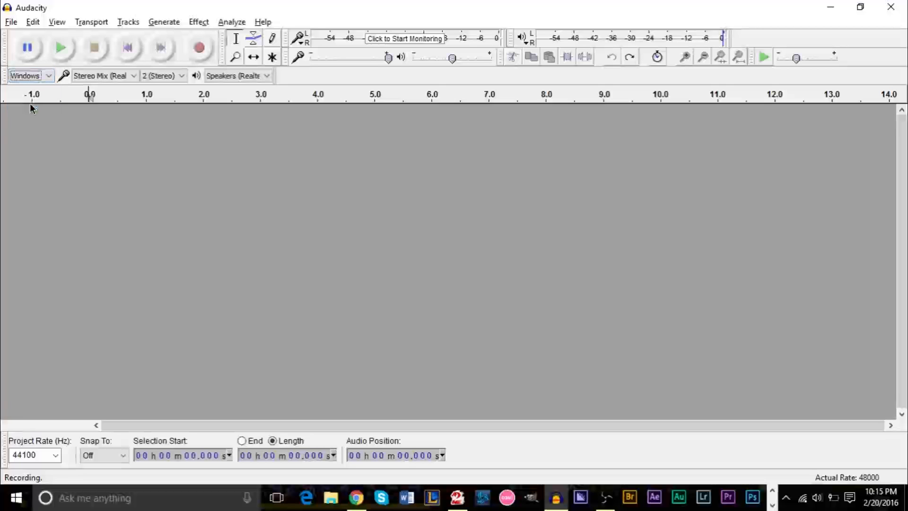
pyautogui.click(105, 76)
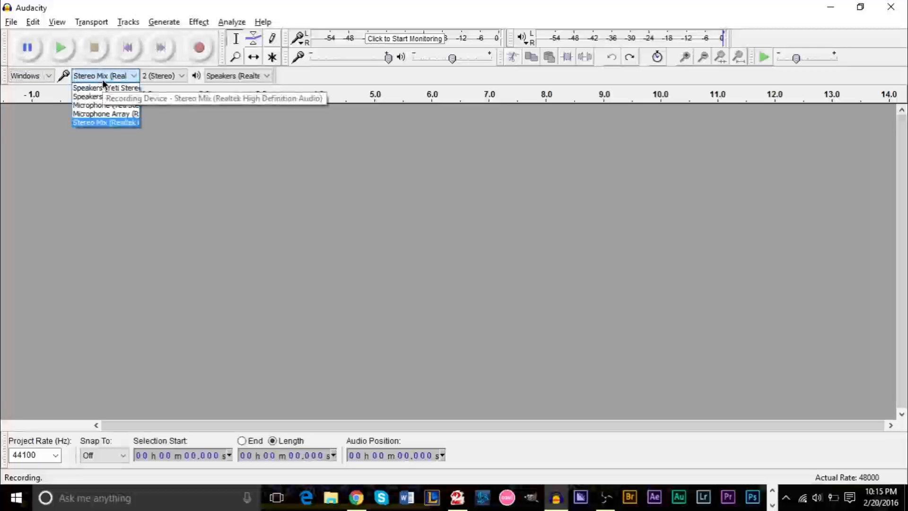
pyautogui.moveTo(106, 96)
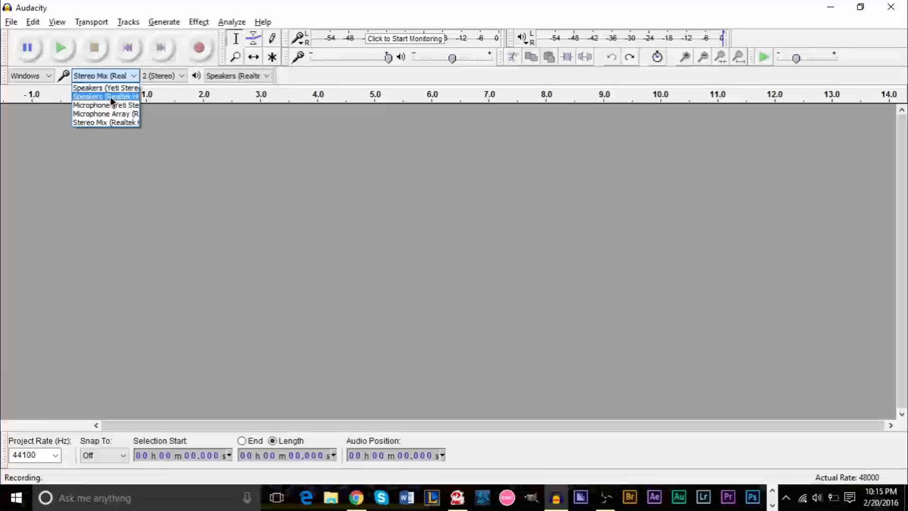
pyautogui.click(106, 96)
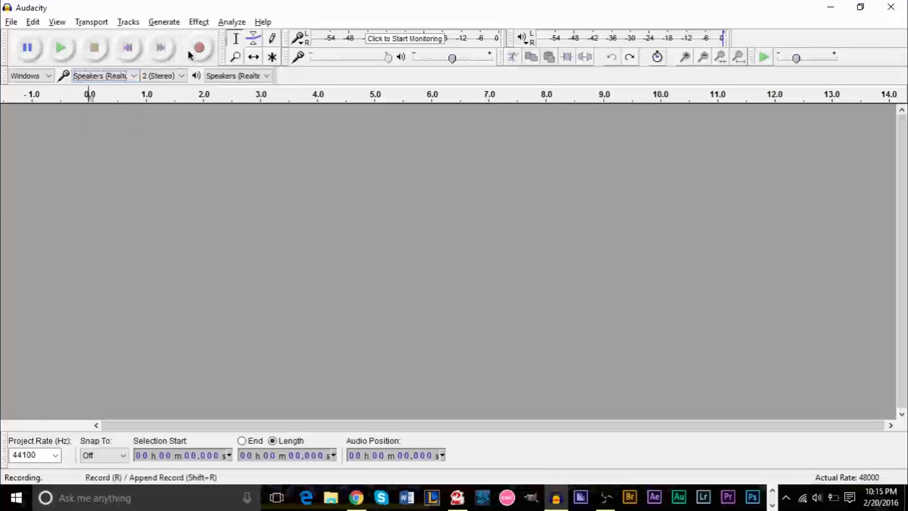
pyautogui.moveTo(199, 47)
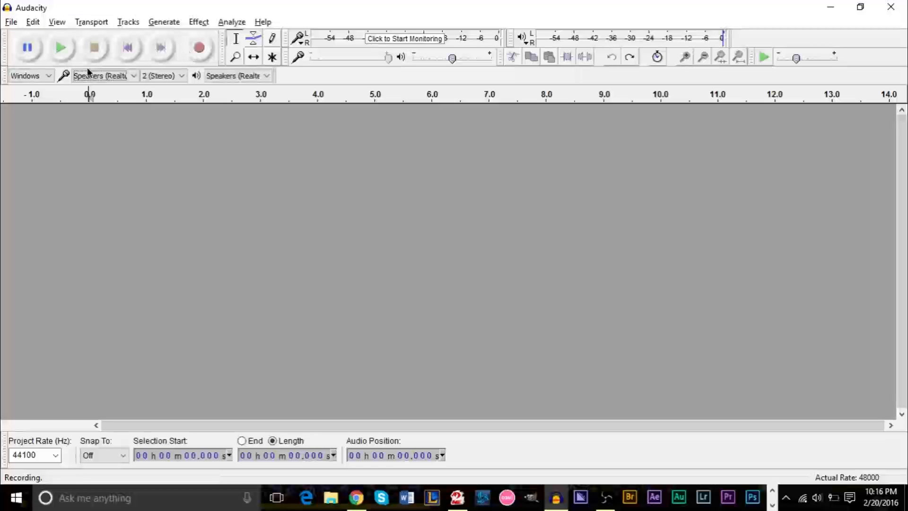
# - Switch the audio host to MME with Stereo Mix as the recording device
pyautogui.click(31, 76)
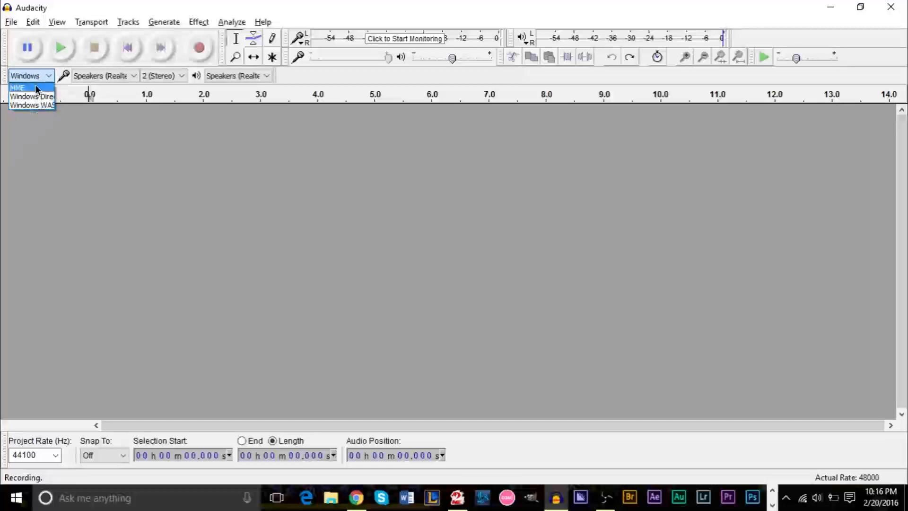
pyautogui.click(17, 87)
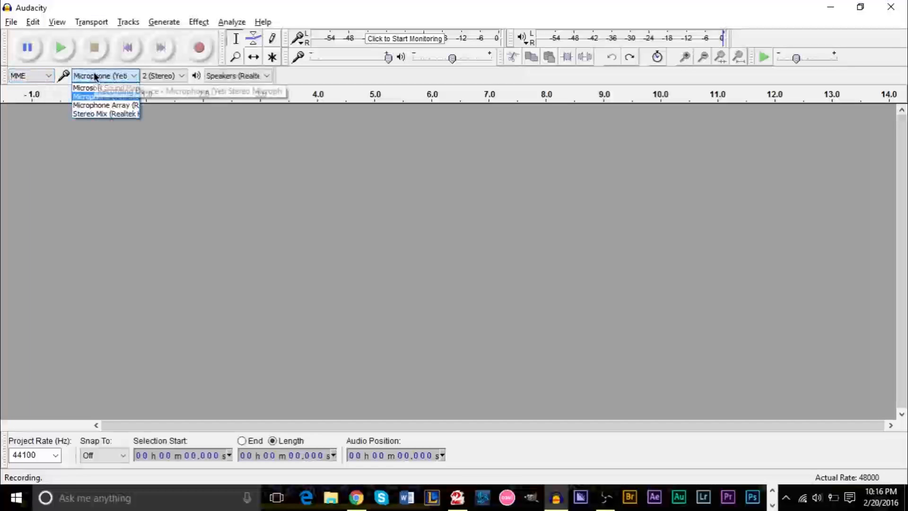
pyautogui.click(106, 113)
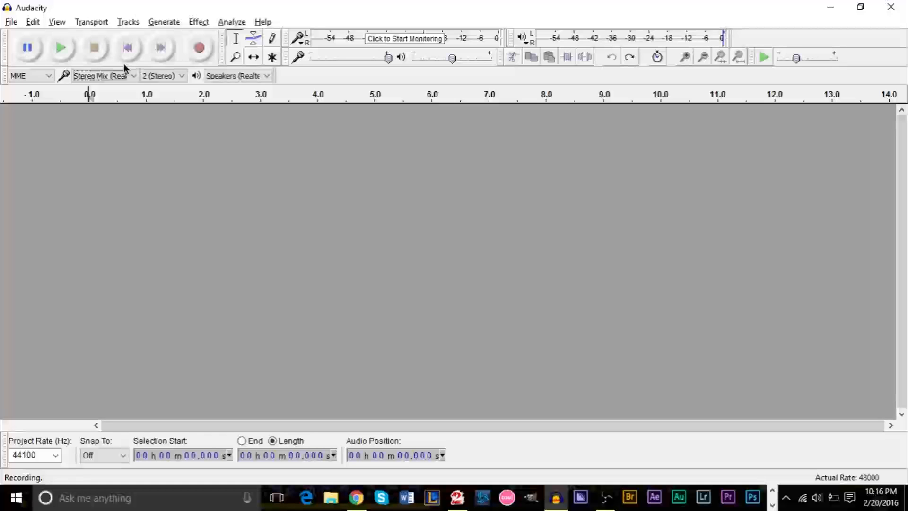
pyautogui.moveTo(575, 301)
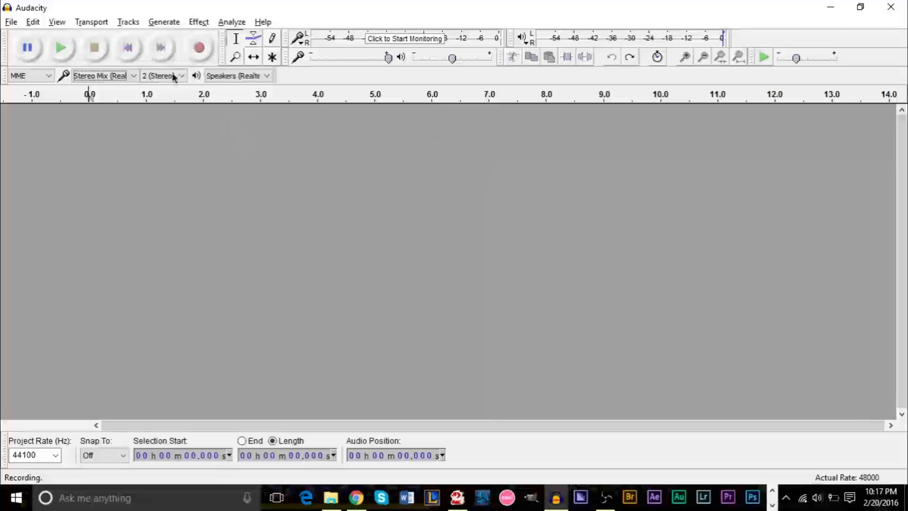
pyautogui.moveTo(199, 47)
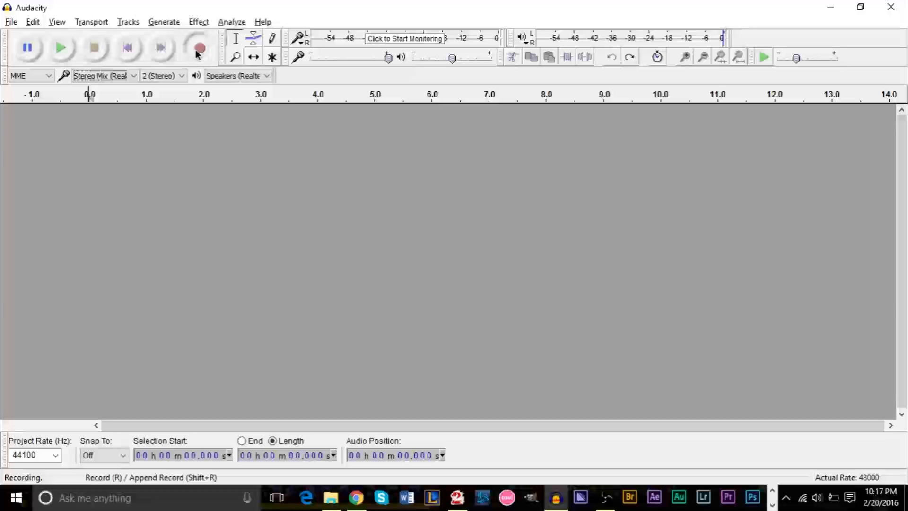
# - Start recording the computer's audio into a new stereo track
pyautogui.click(200, 47)
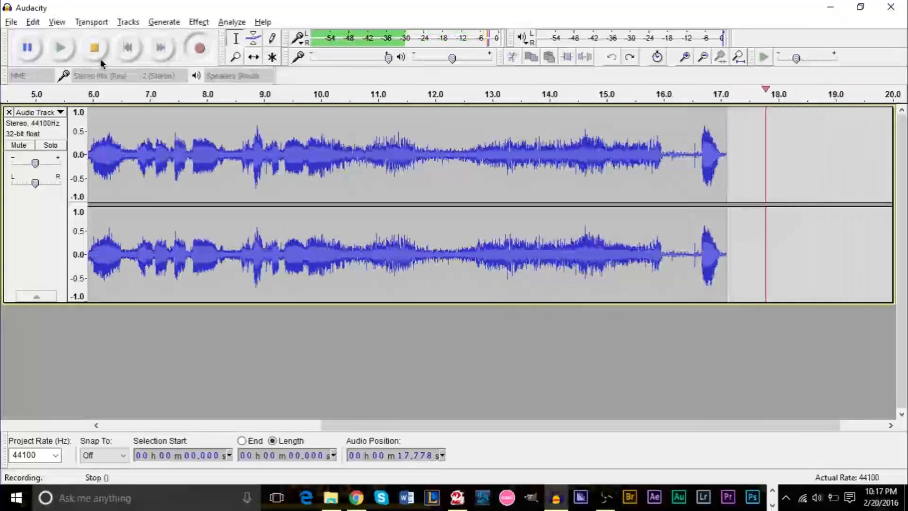
# - Stop the recording and uncheck Listen to this device for the microphone
pyautogui.click(94, 47)
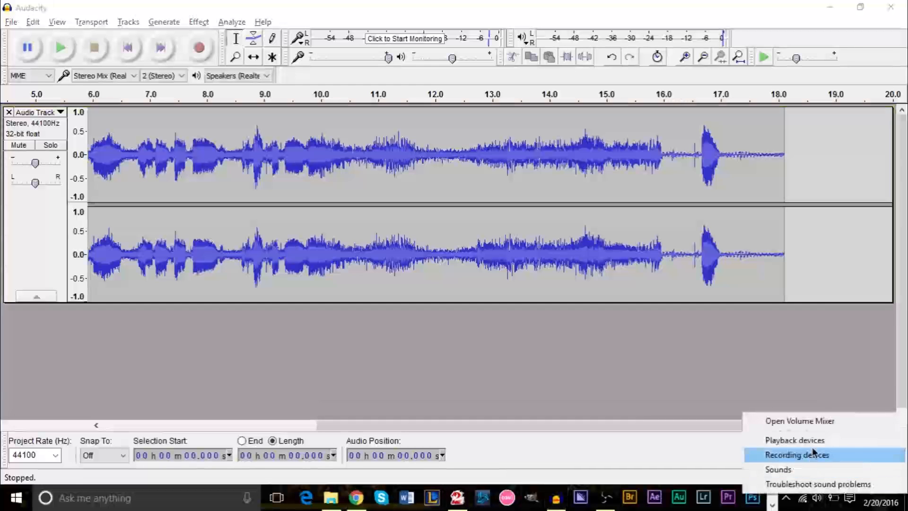
pyautogui.click(798, 455)
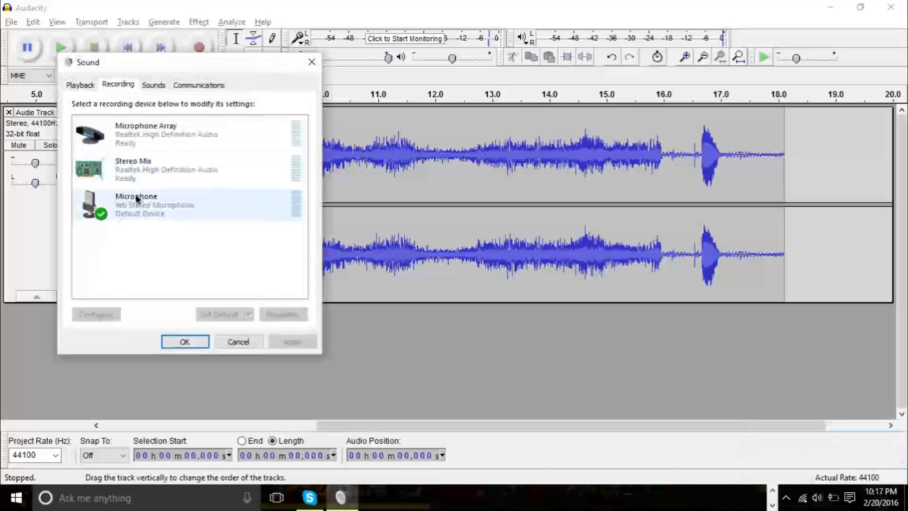
pyautogui.click(283, 314)
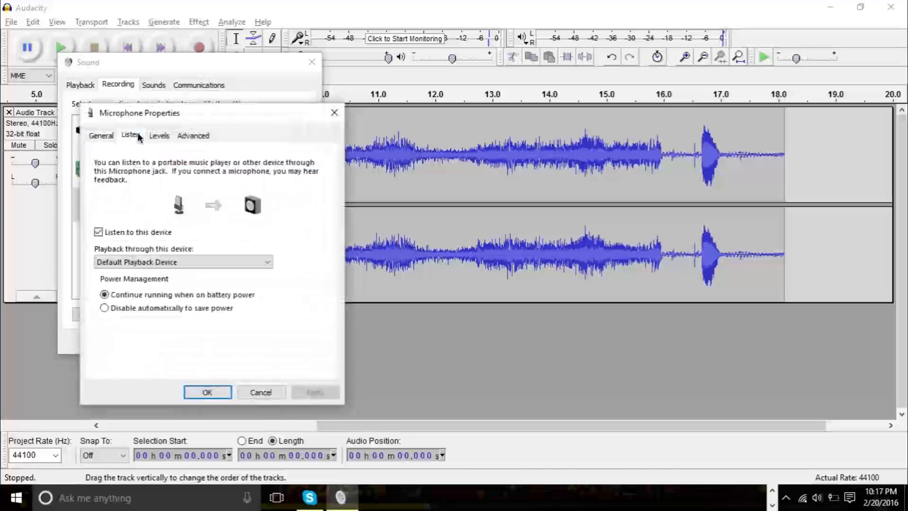
pyautogui.click(98, 231)
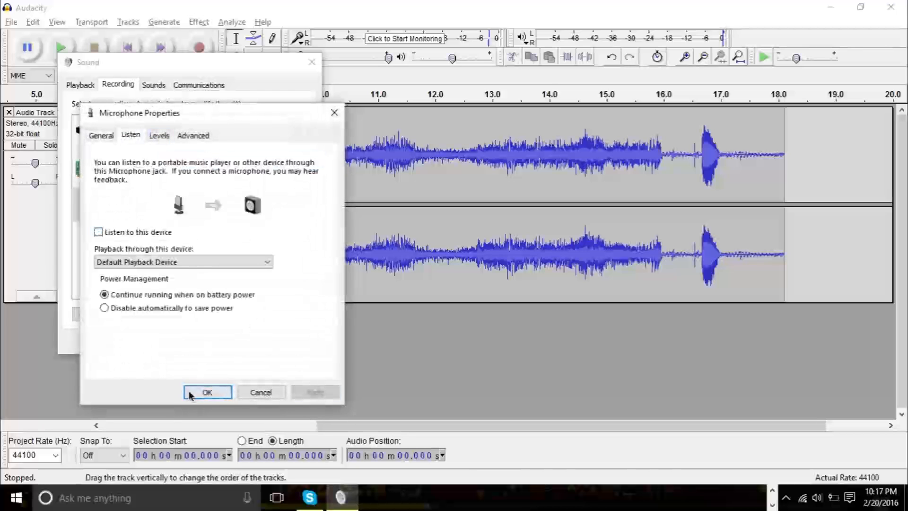
pyautogui.click(208, 391)
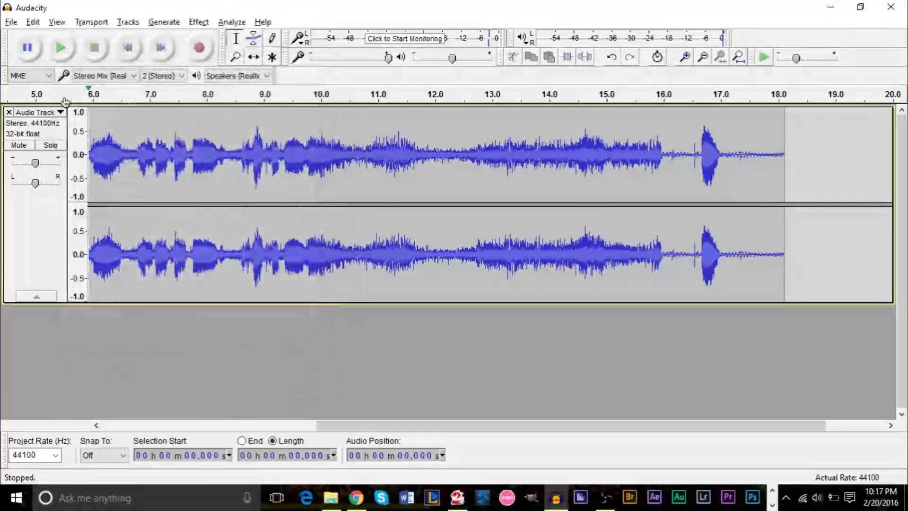
# - Play back the roughly 18-second recording and stop it
pyautogui.click(60, 47)
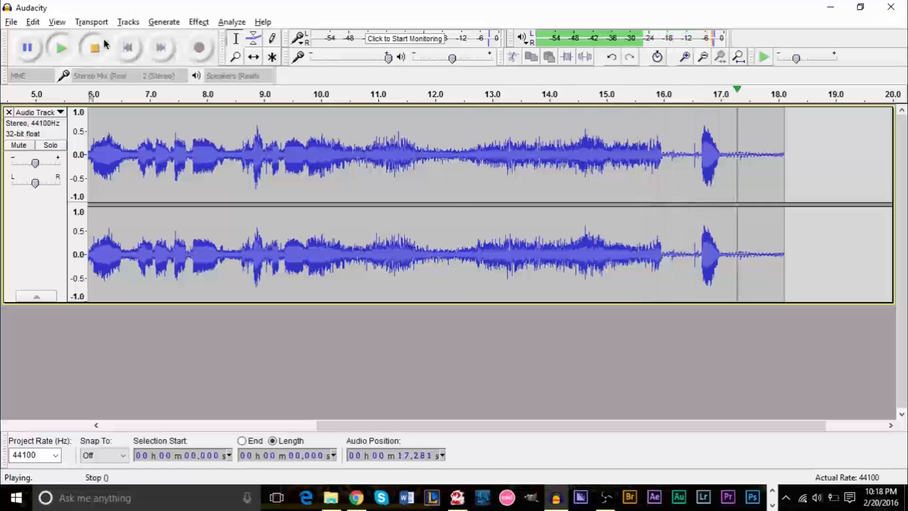
pyautogui.click(93, 47)
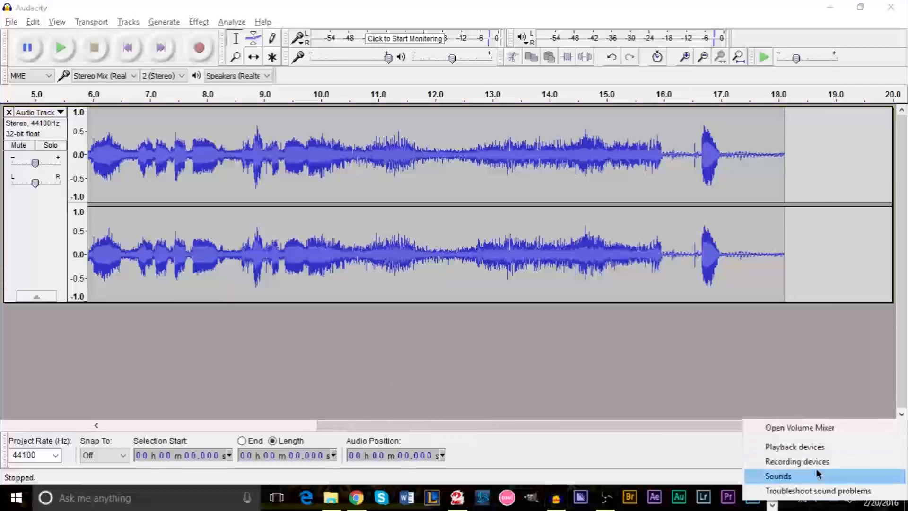
# - Check the microphone's Levels slider sits at 100 in its properties
pyautogui.click(777, 476)
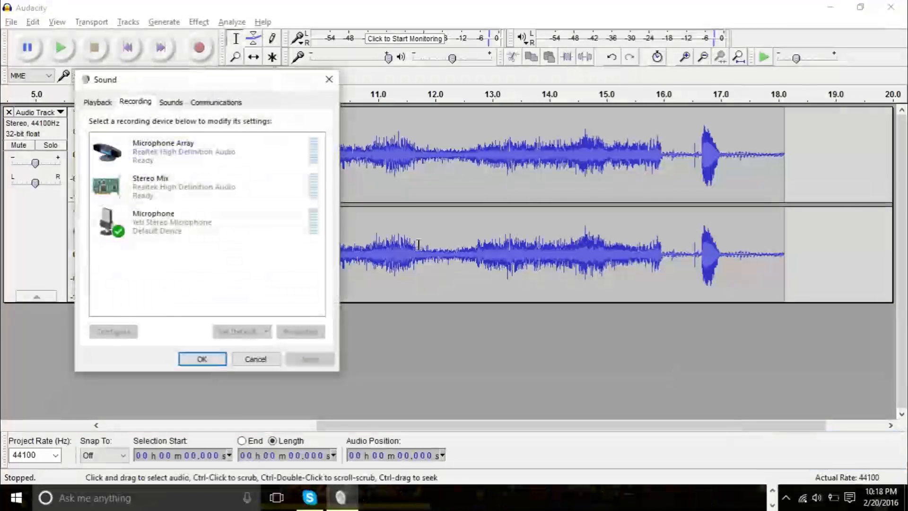
pyautogui.rightClick(154, 221)
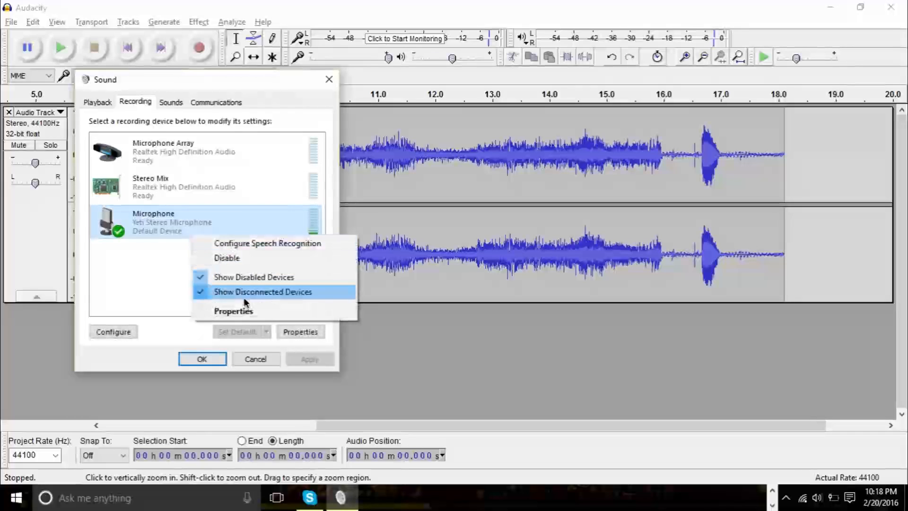
pyautogui.click(234, 311)
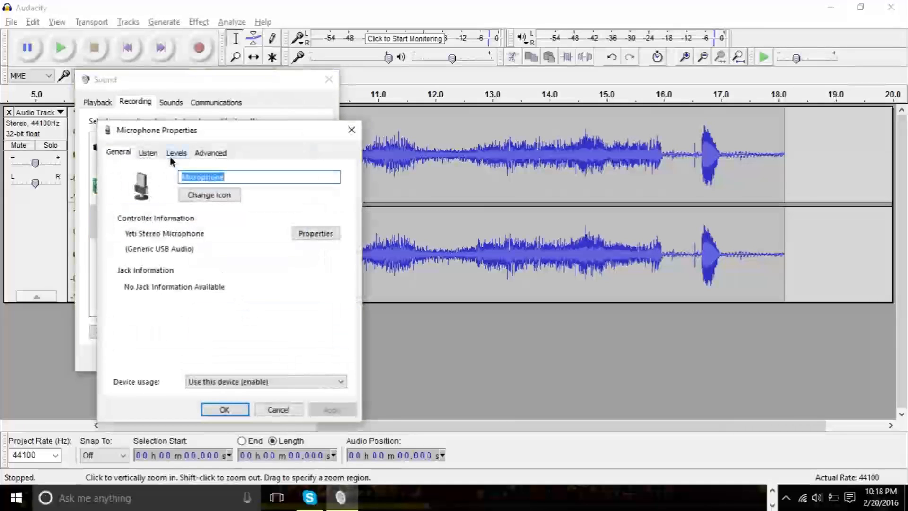
pyautogui.click(176, 154)
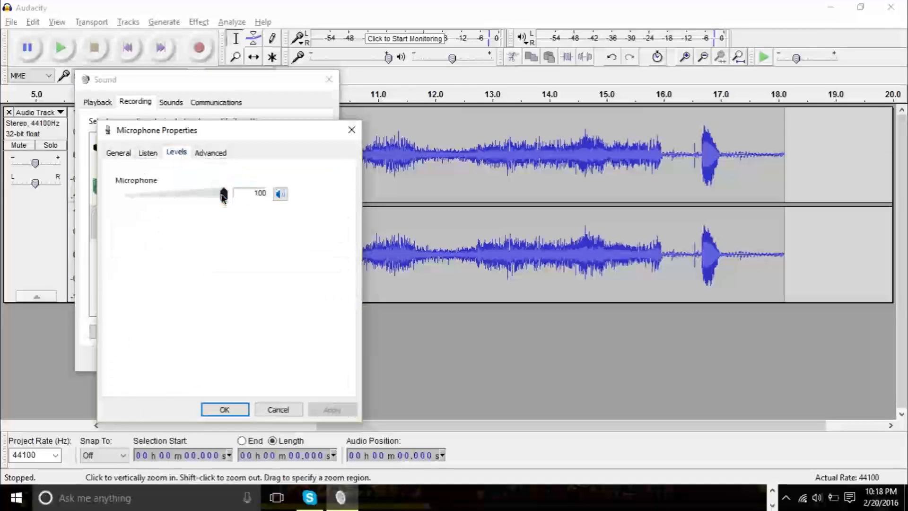
pyautogui.moveTo(223, 194); pyautogui.dragTo(223, 194)
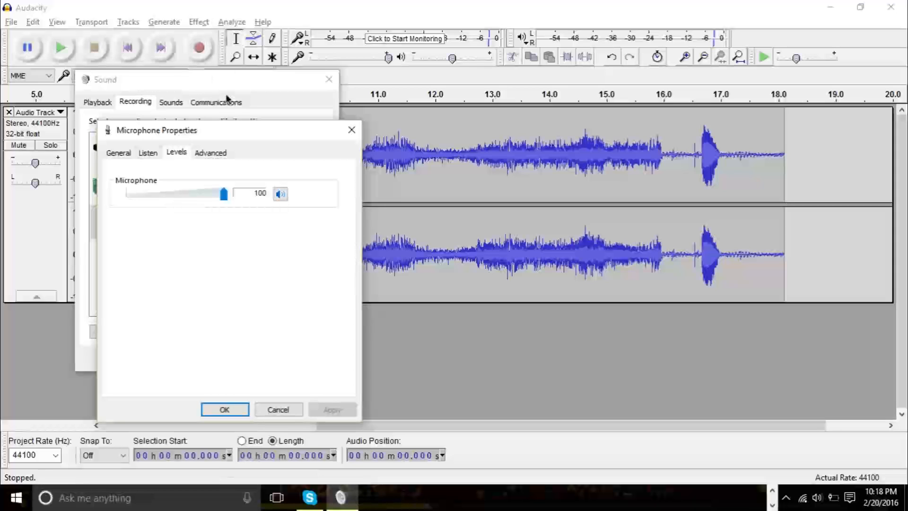
pyautogui.click(225, 409)
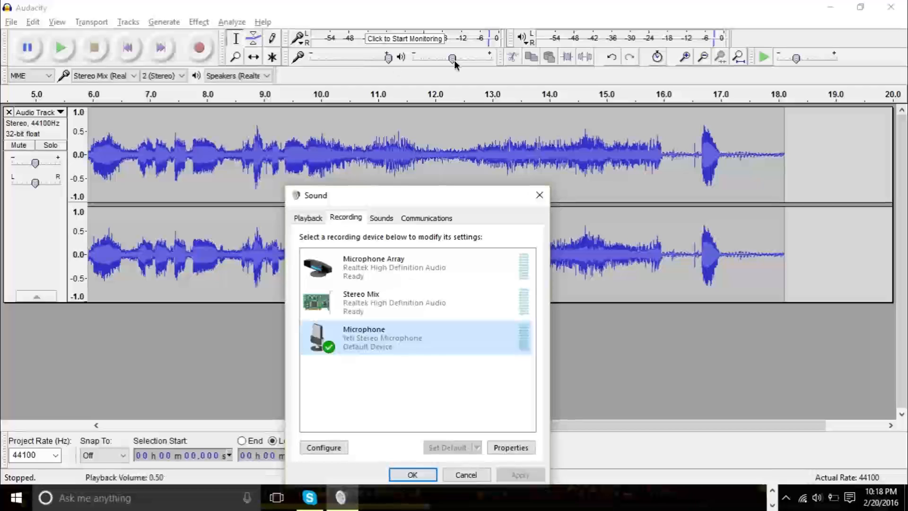
pyautogui.moveTo(452, 58)
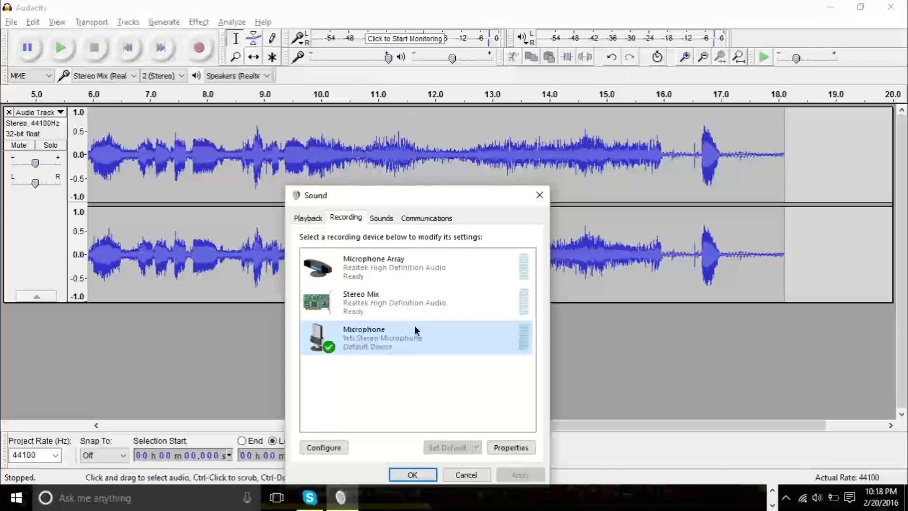
# - Reopen and close the microphone properties, leaving the sound dialogs closed
pyautogui.click(510, 447)
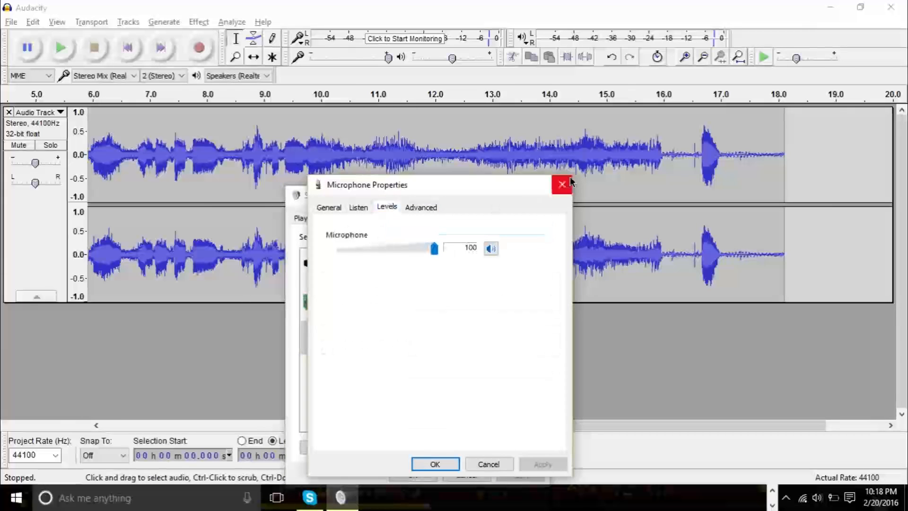
pyautogui.click(561, 185)
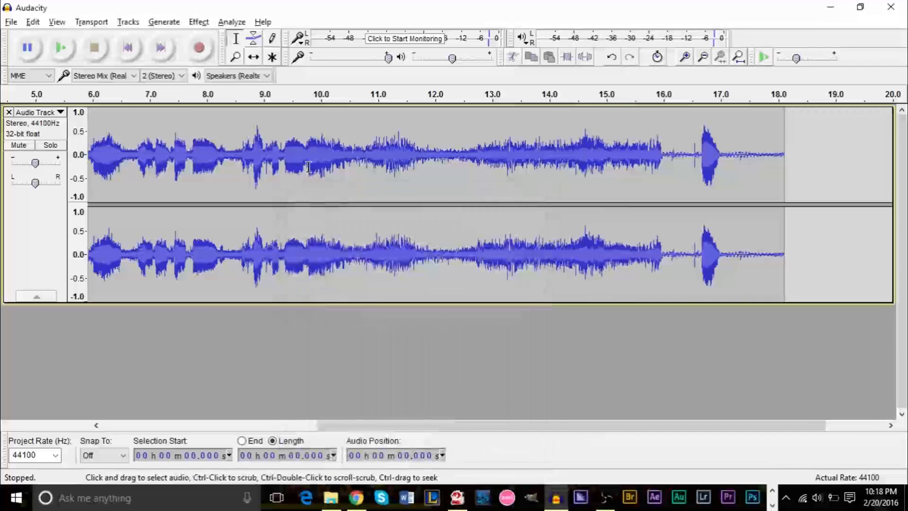
# - Set the audio host to Windows WASAPI and record from the Speakers (Realtek) loopback
pyautogui.click(30, 75)
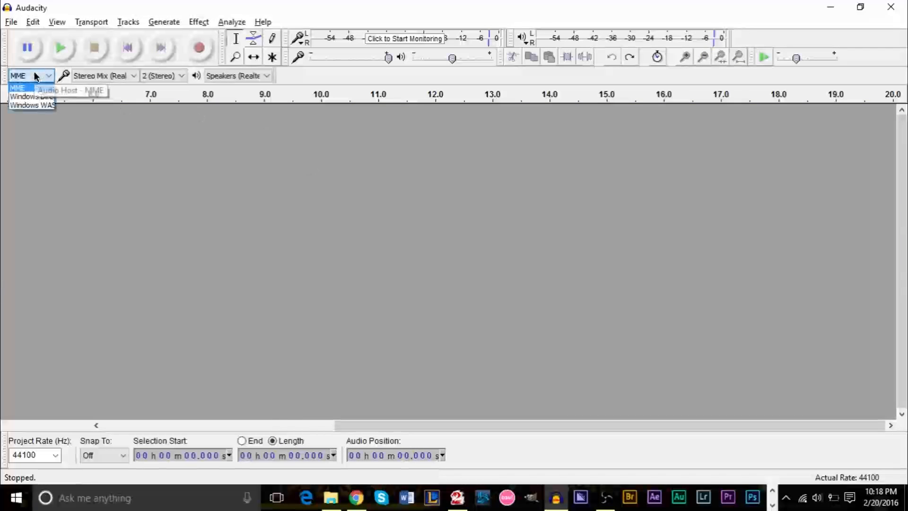
pyautogui.moveTo(33, 105)
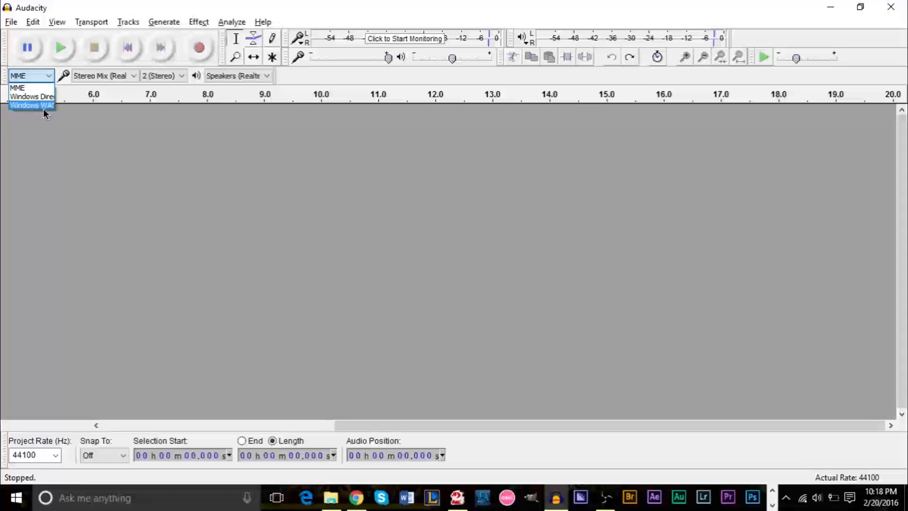
pyautogui.click(32, 105)
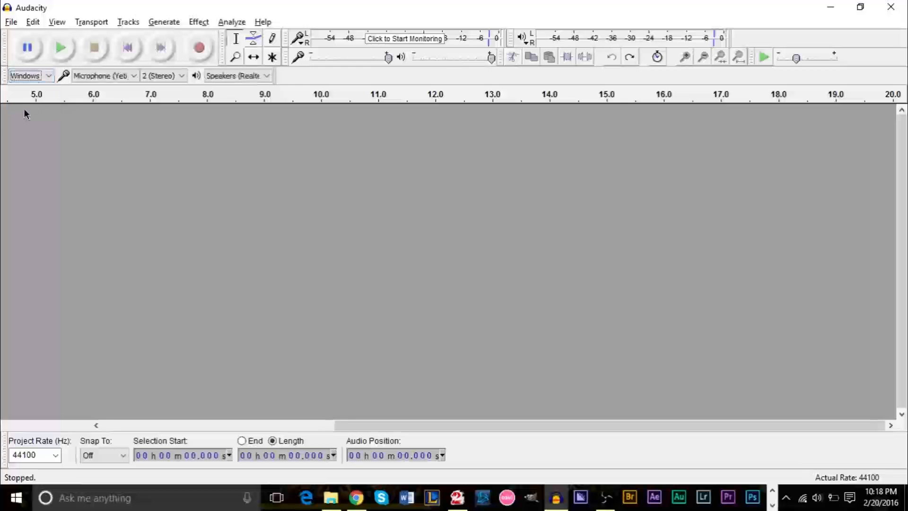
pyautogui.click(104, 76)
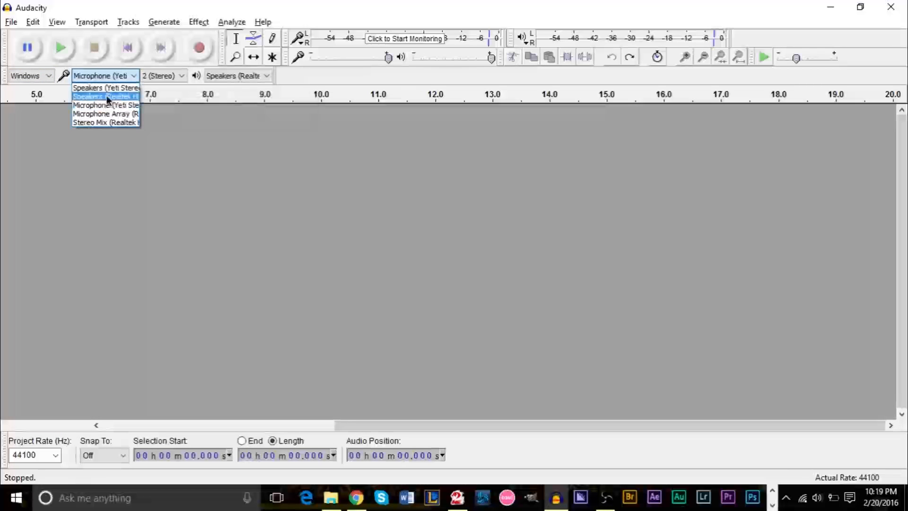
pyautogui.click(106, 96)
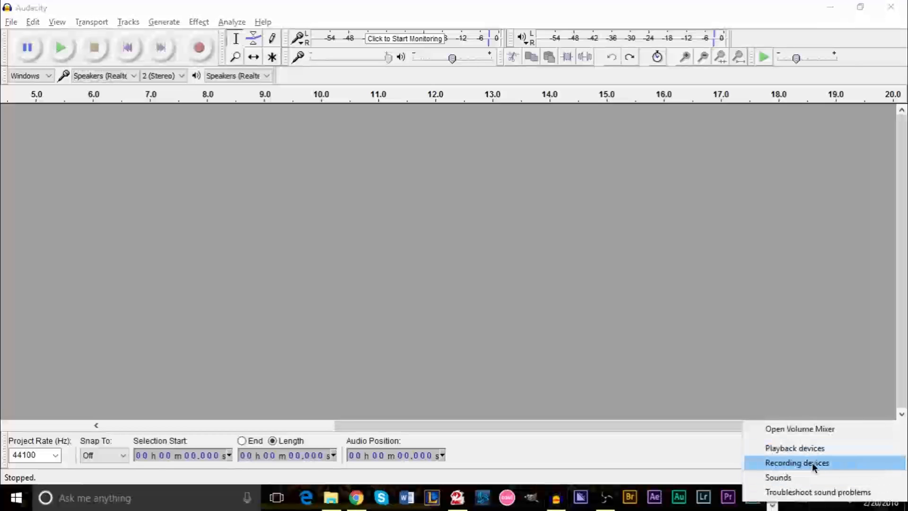
# - Enable 'Listen to this device' for the microphone, then capture a ~12-second recording in Audacity
pyautogui.click(796, 462)
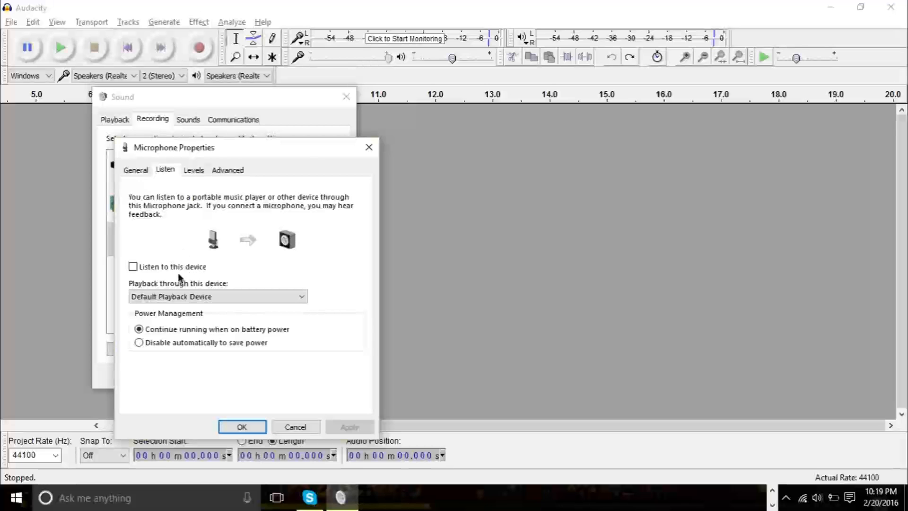
pyautogui.click(133, 266)
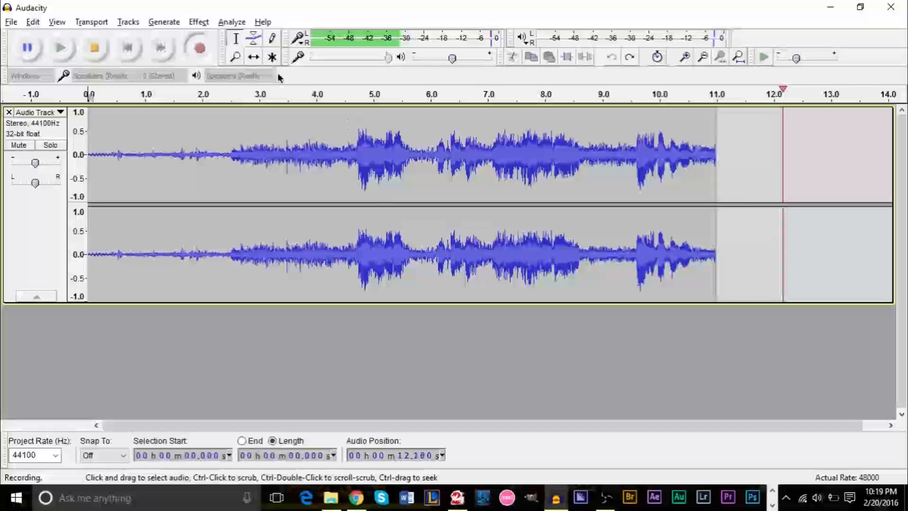
pyautogui.click(94, 47)
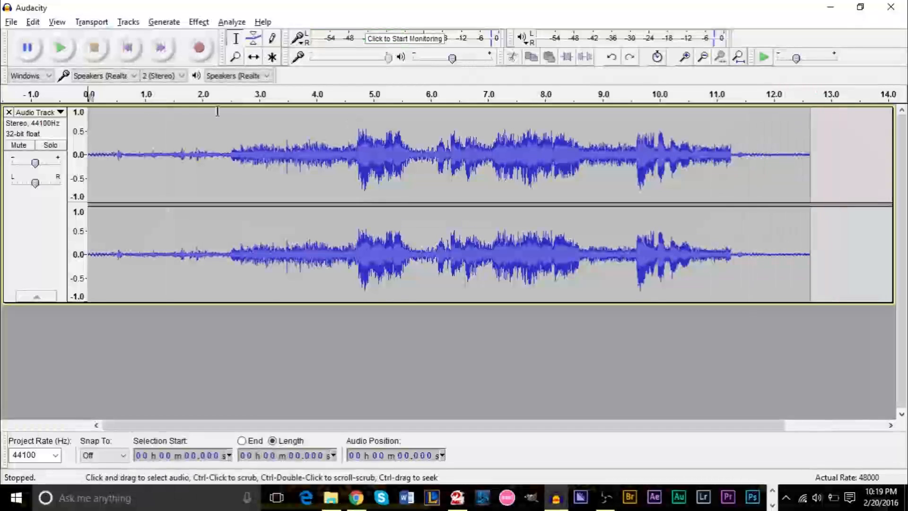
# - Play back the new 12-second recording and stop it
pyautogui.click(60, 48)
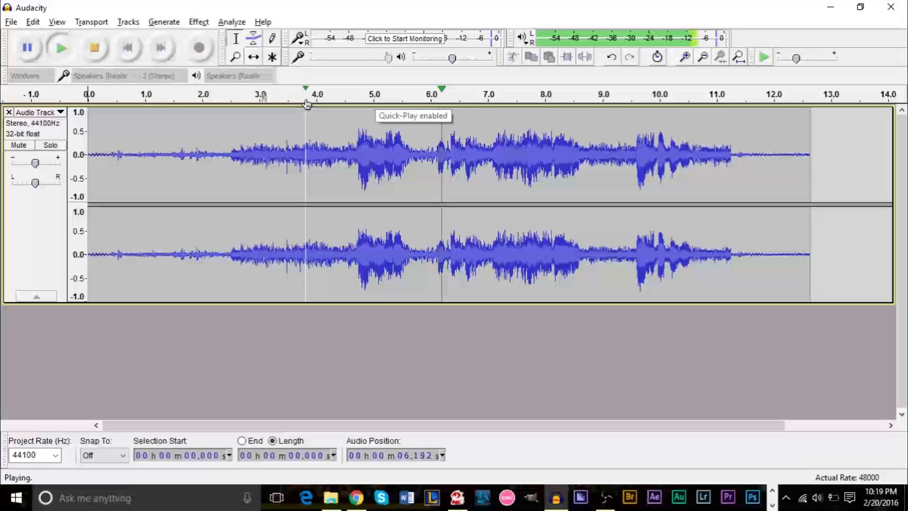
pyautogui.click(93, 48)
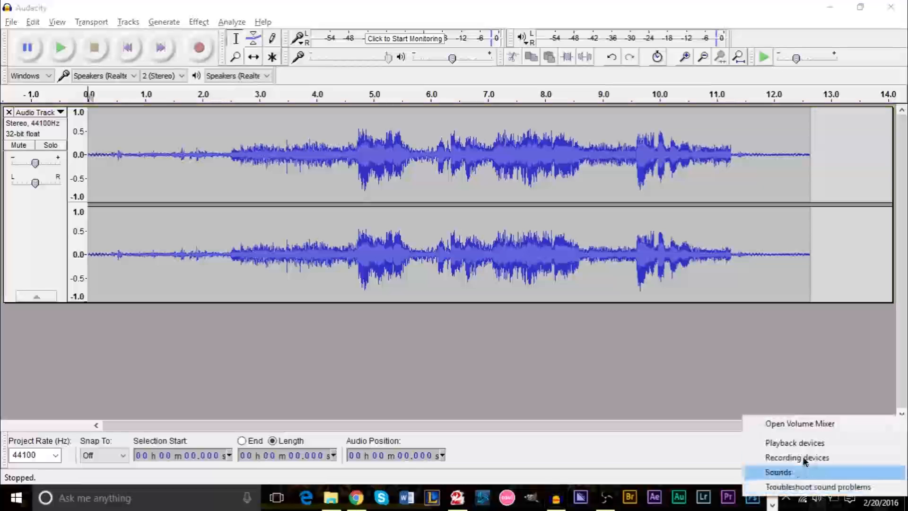
# - Untick 'Listen to this device' in Microphone Properties and close the Sound settings
pyautogui.click(796, 457)
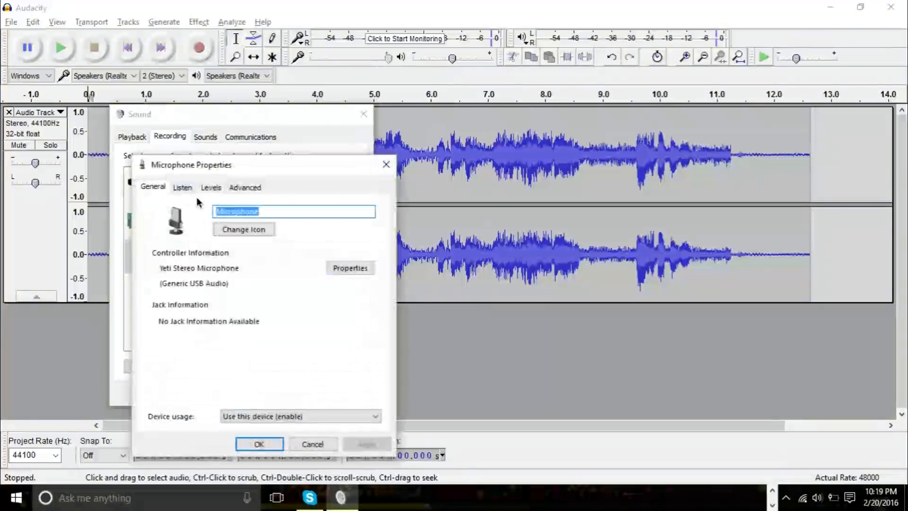
pyautogui.click(183, 187)
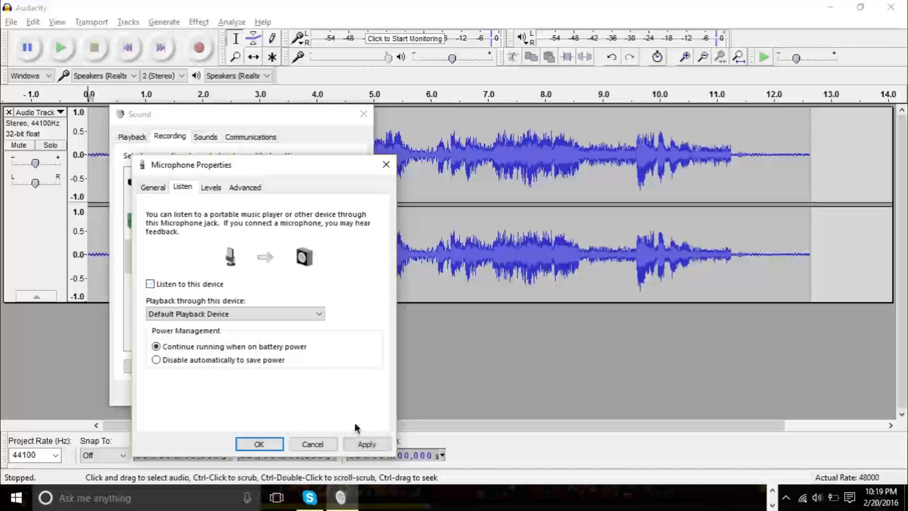
pyautogui.click(260, 444)
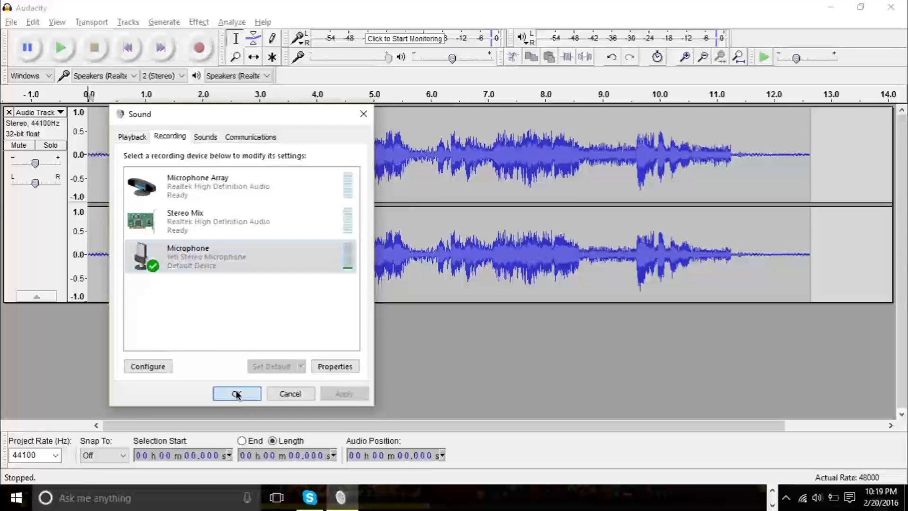
pyautogui.click(236, 397)
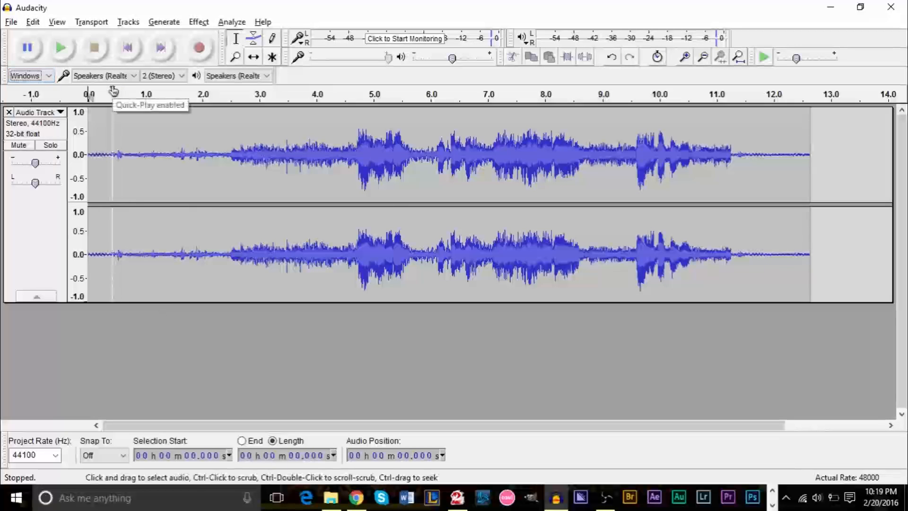
pyautogui.moveTo(127, 47)
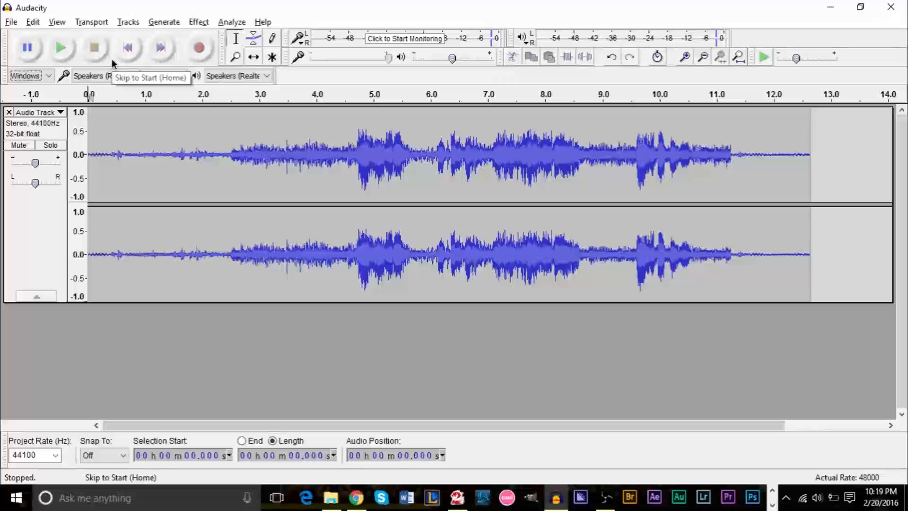